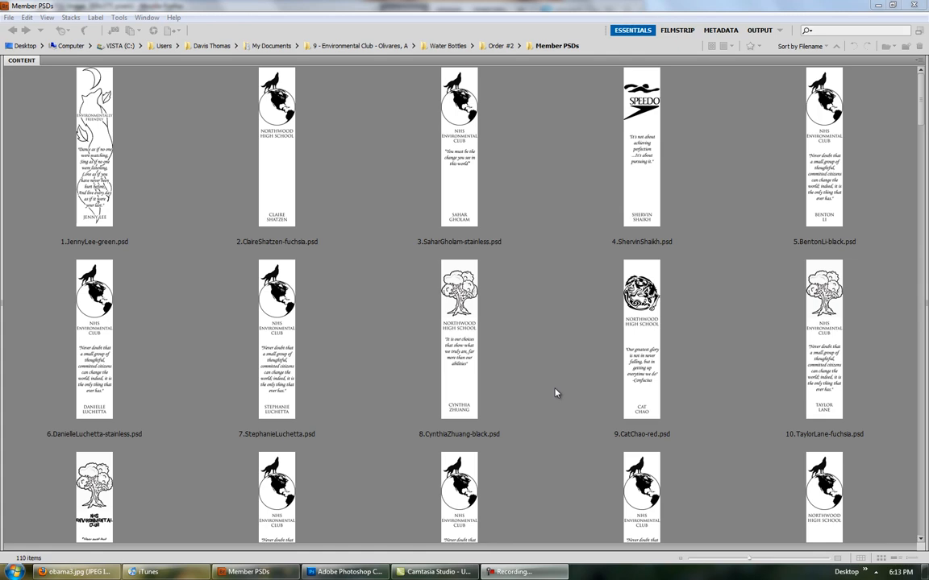
left_click(94, 145)
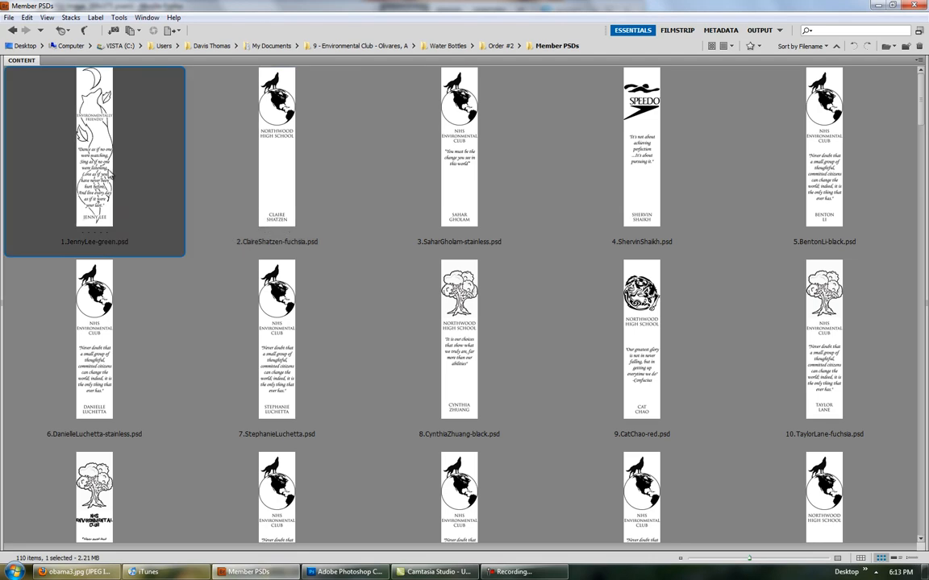
mouse_move(191, 180)
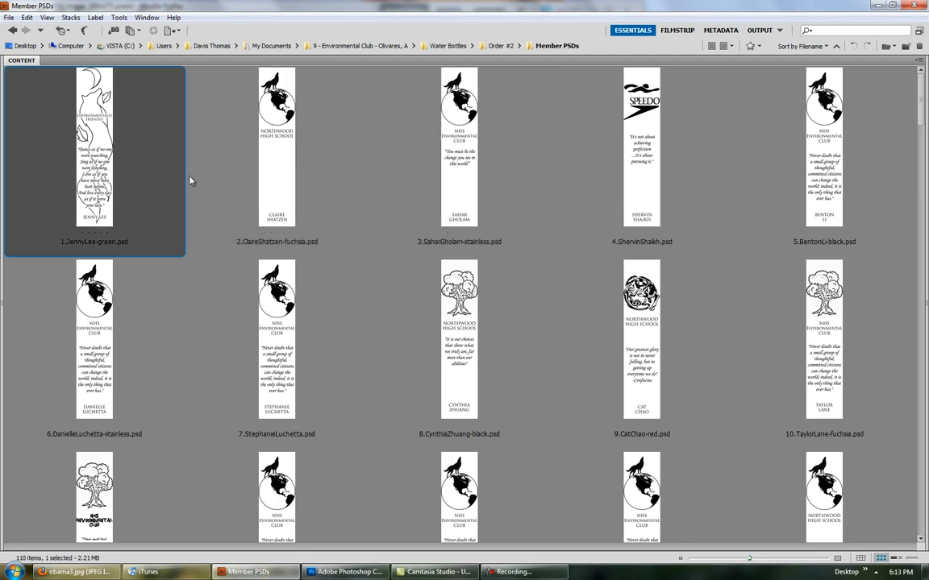
mouse_move(115, 249)
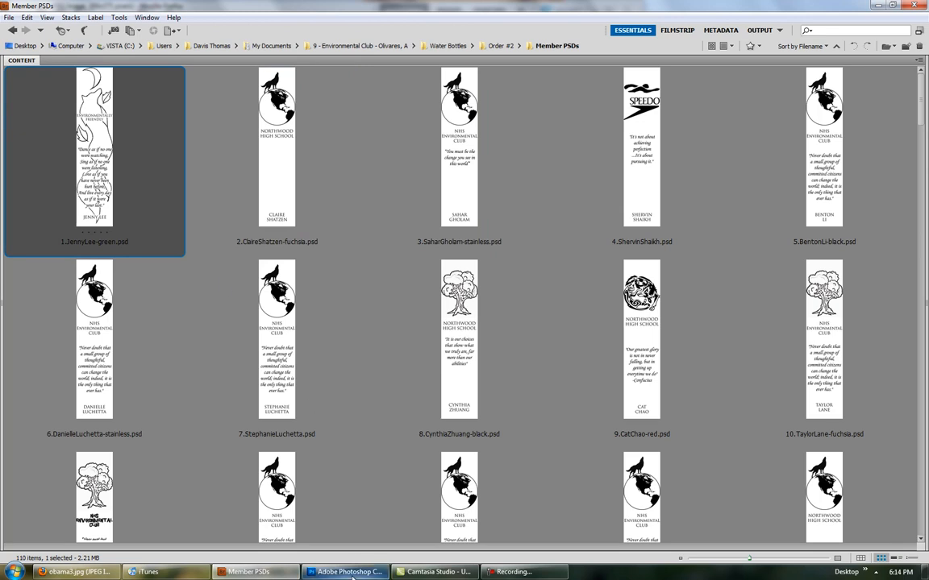
mouse_move(187, 189)
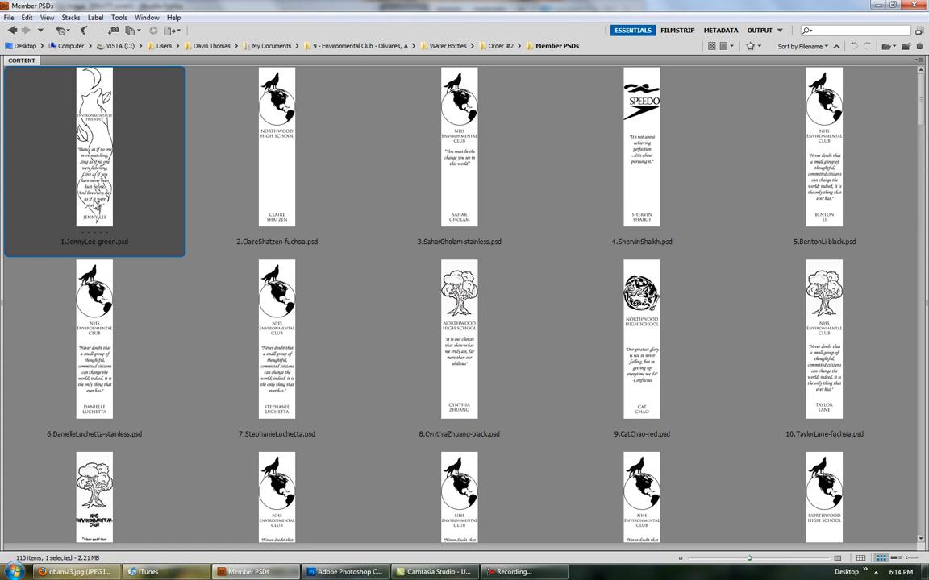
mouse_move(302, 230)
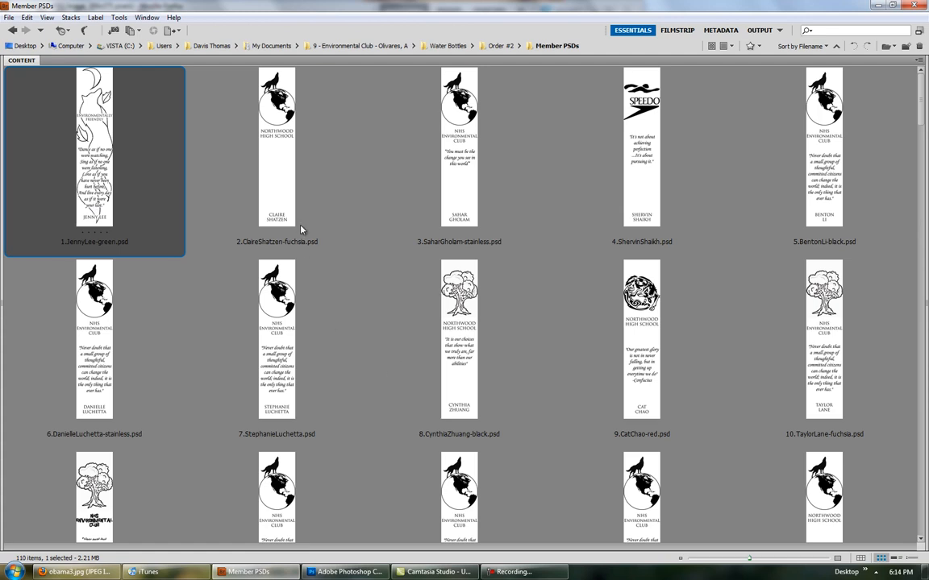
mouse_move(418, 304)
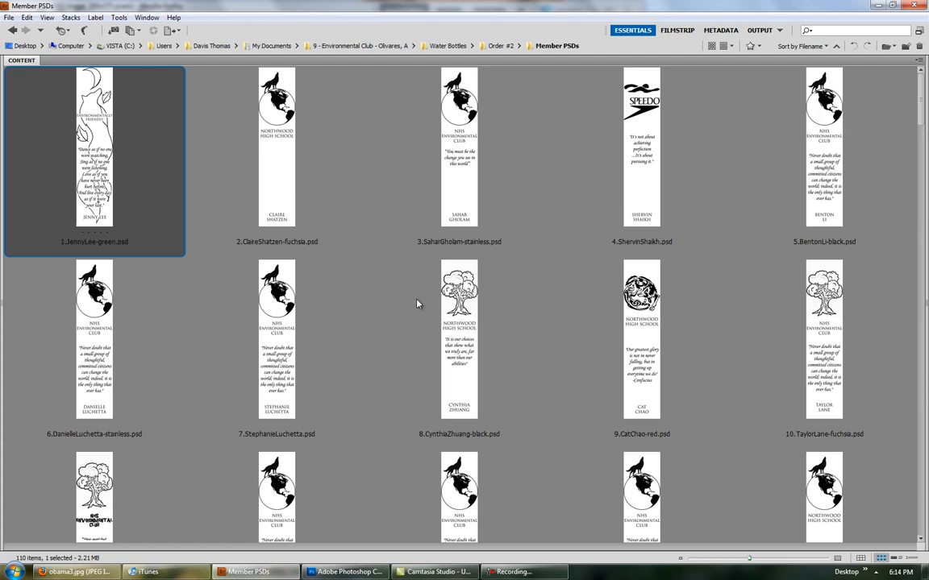
mouse_move(374, 212)
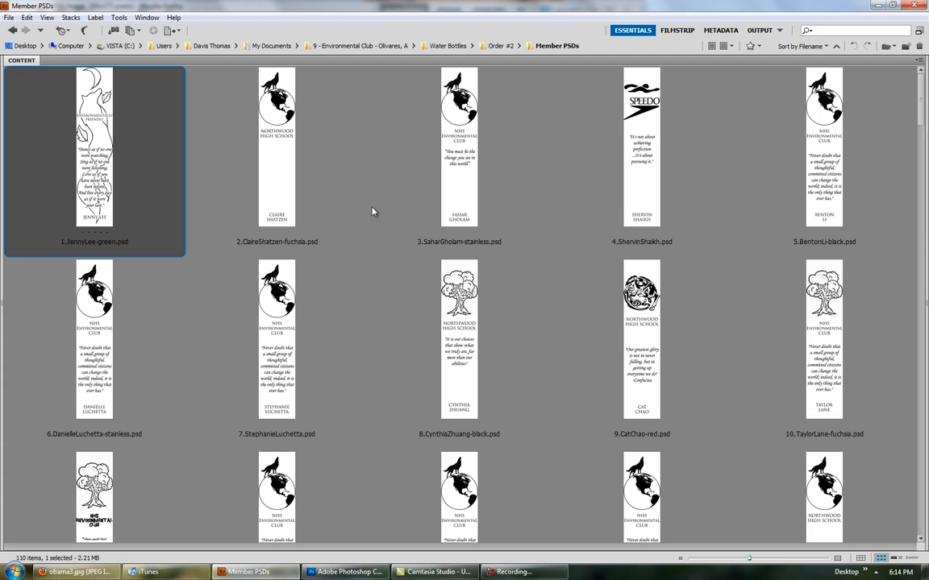
mouse_move(299, 361)
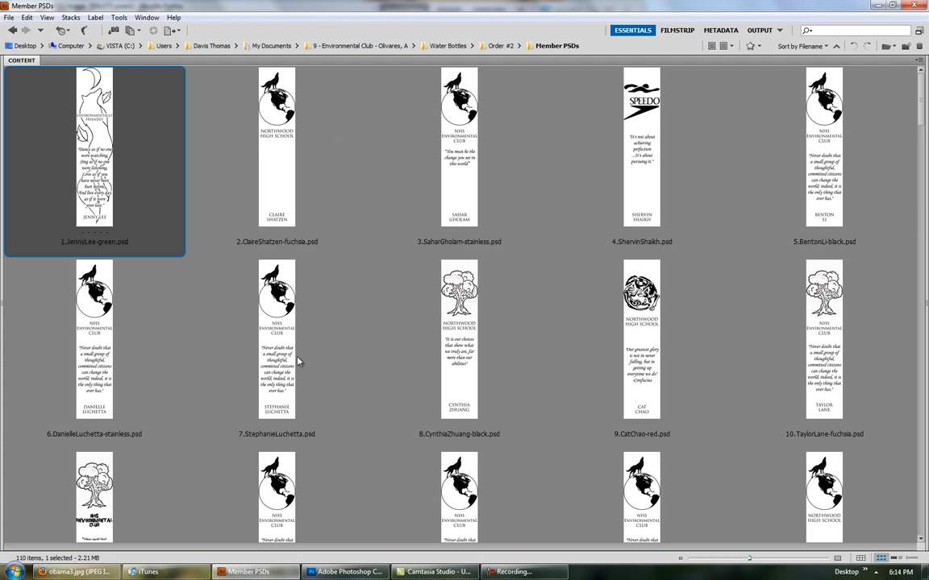
mouse_move(499, 205)
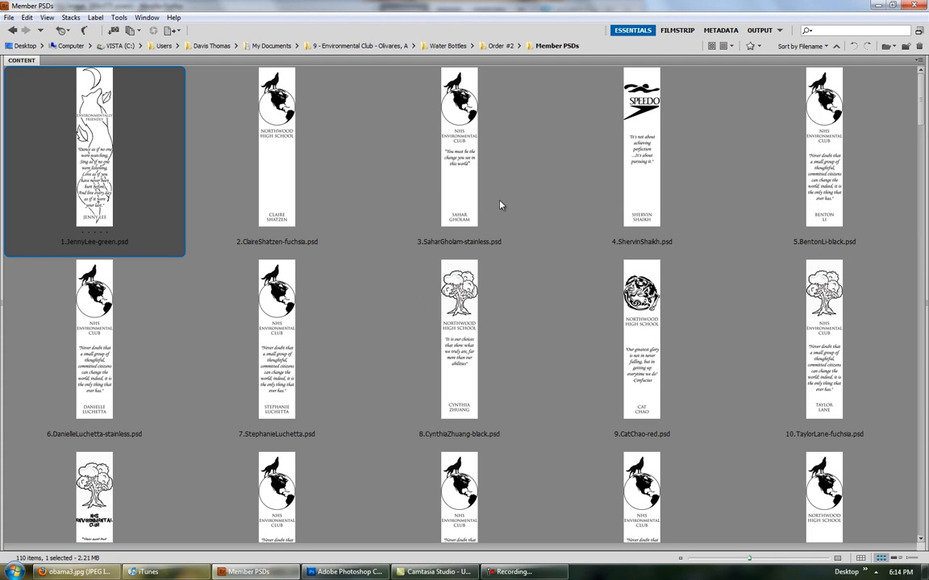
mouse_move(286, 319)
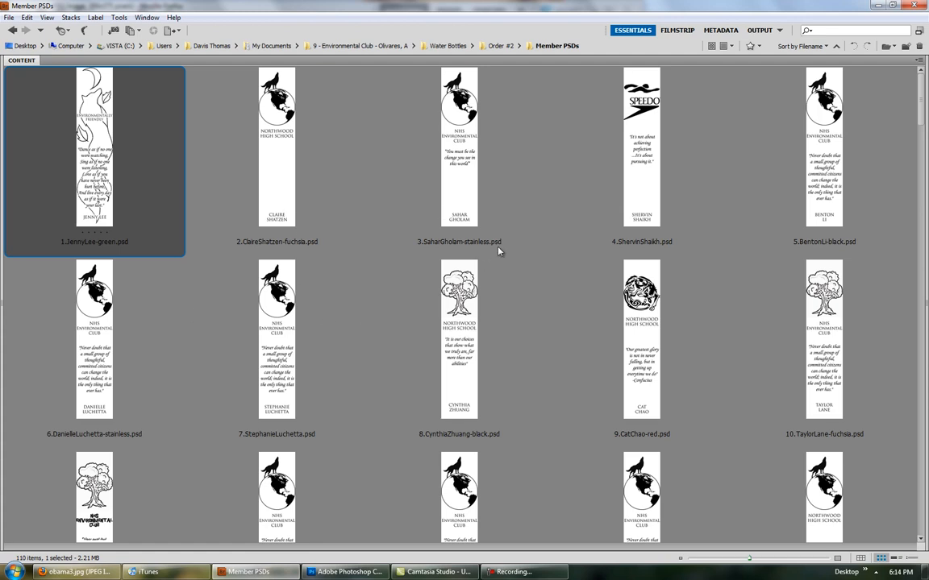
mouse_move(520, 290)
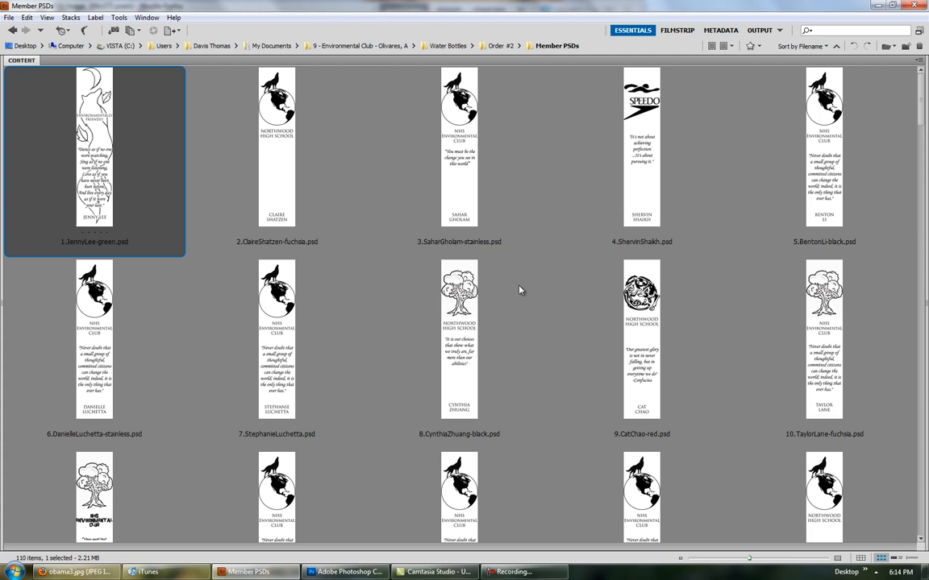
mouse_move(315, 187)
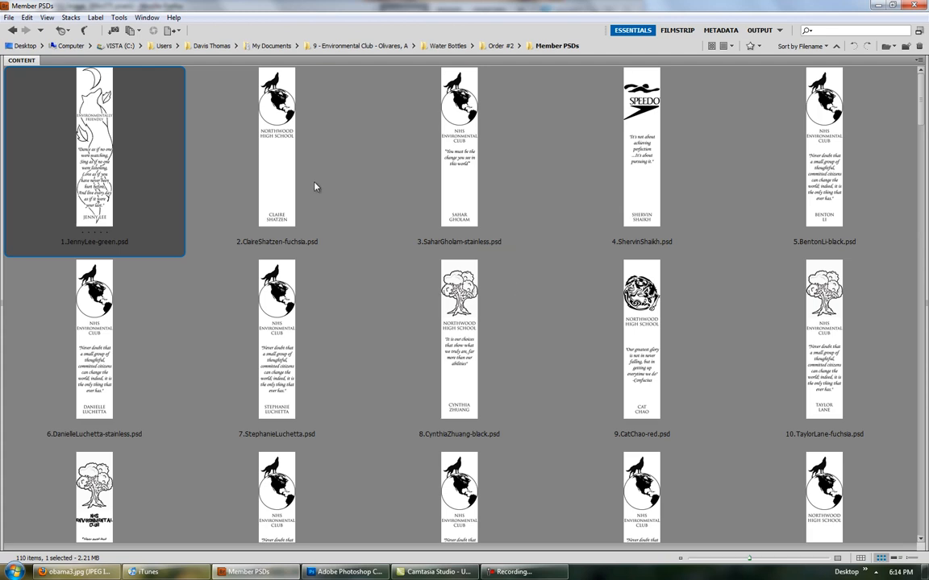
left_click(459, 145)
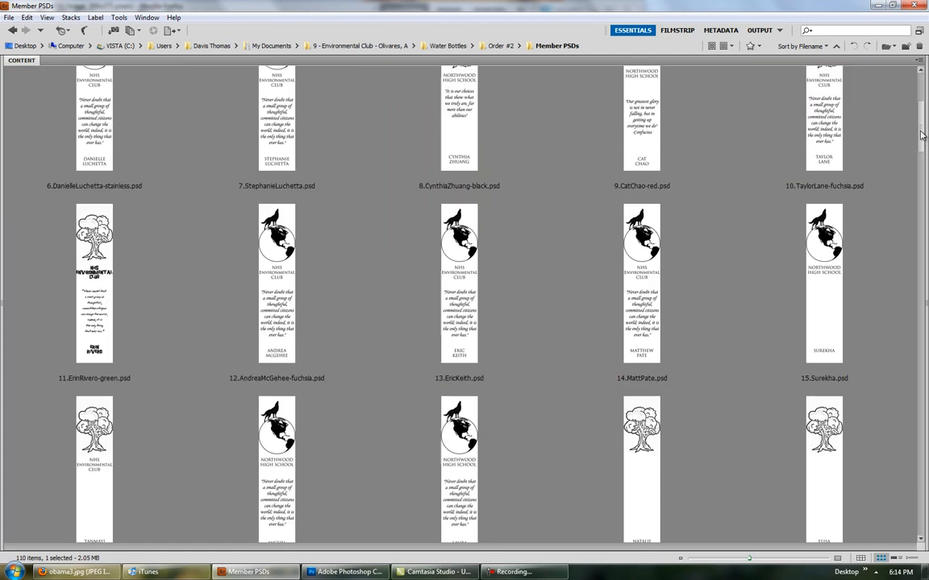
scroll("down", 3)
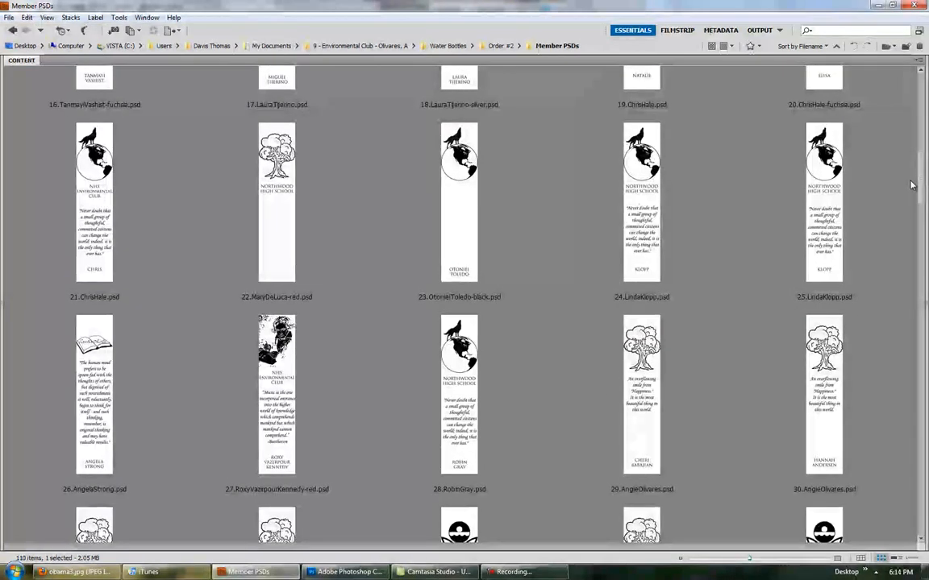
scroll("down", 3)
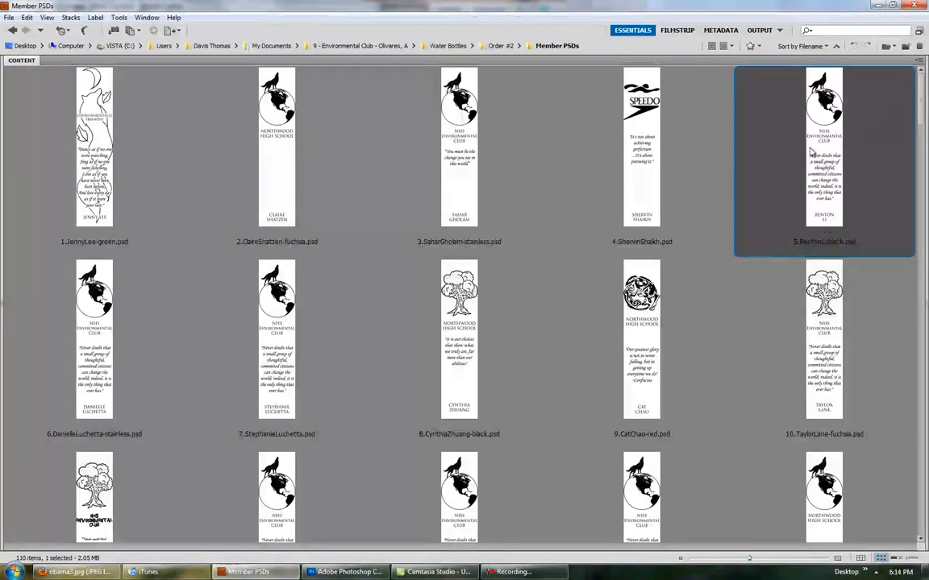
right_click(823, 153)
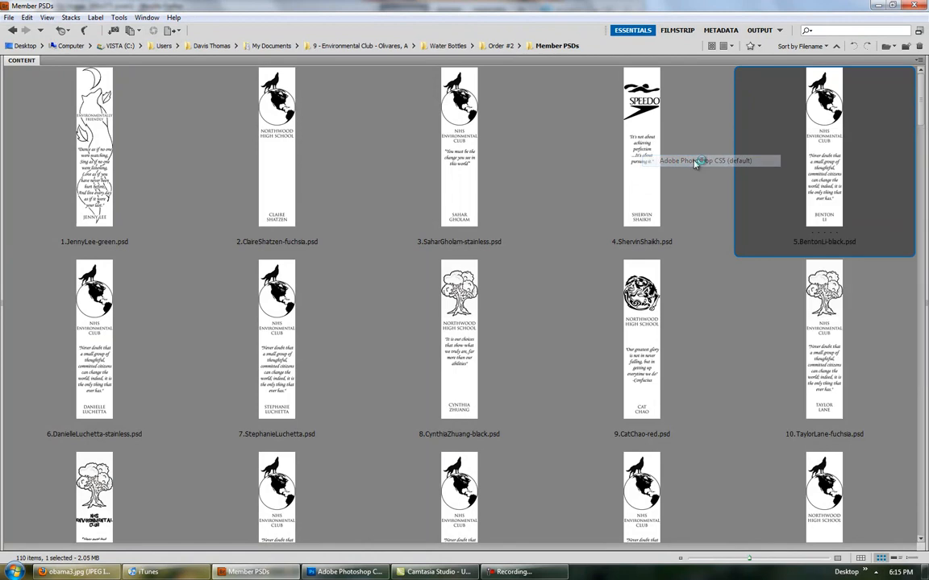
Open BentonLi-black.psd in Photoshop CS5.
double_click(824, 145)
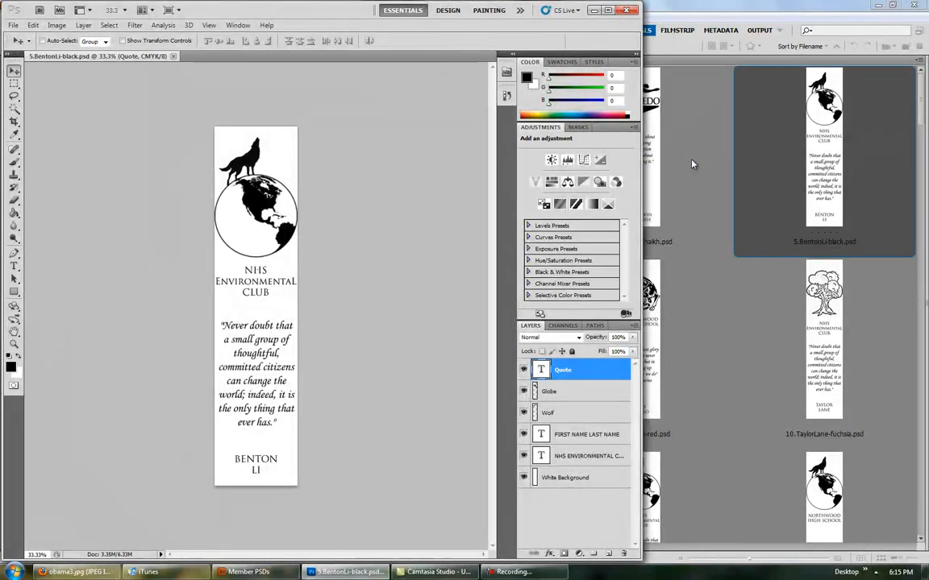
mouse_move(363, 351)
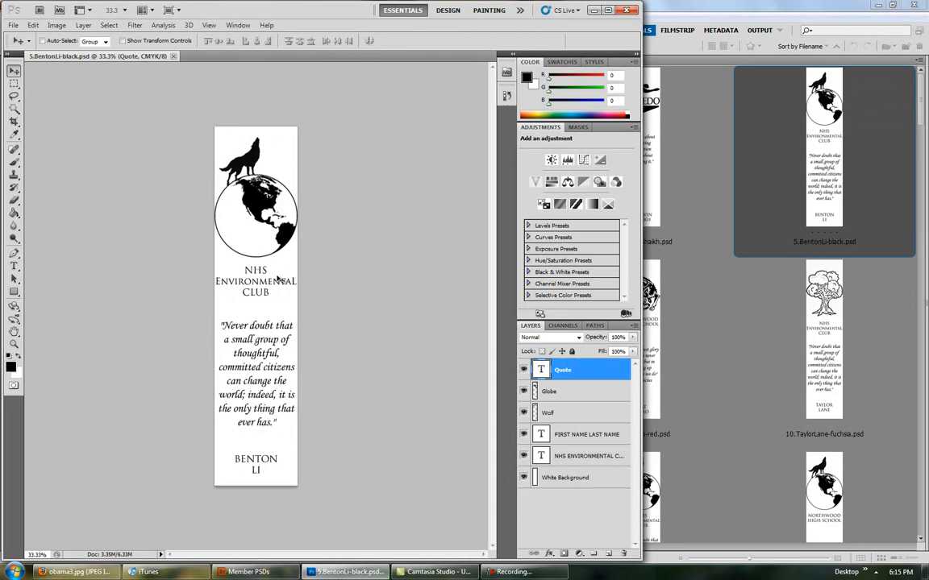
mouse_move(224, 326)
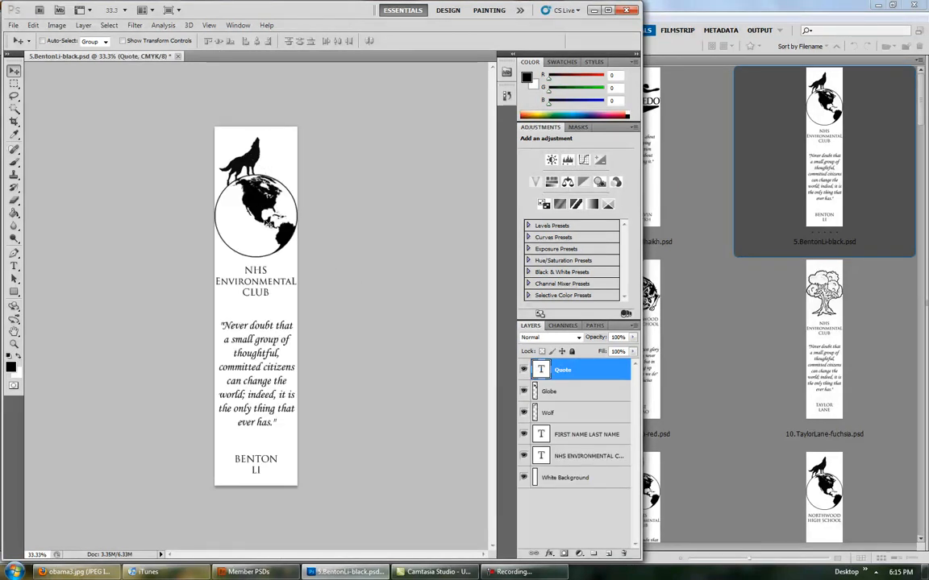
left_click(588, 433)
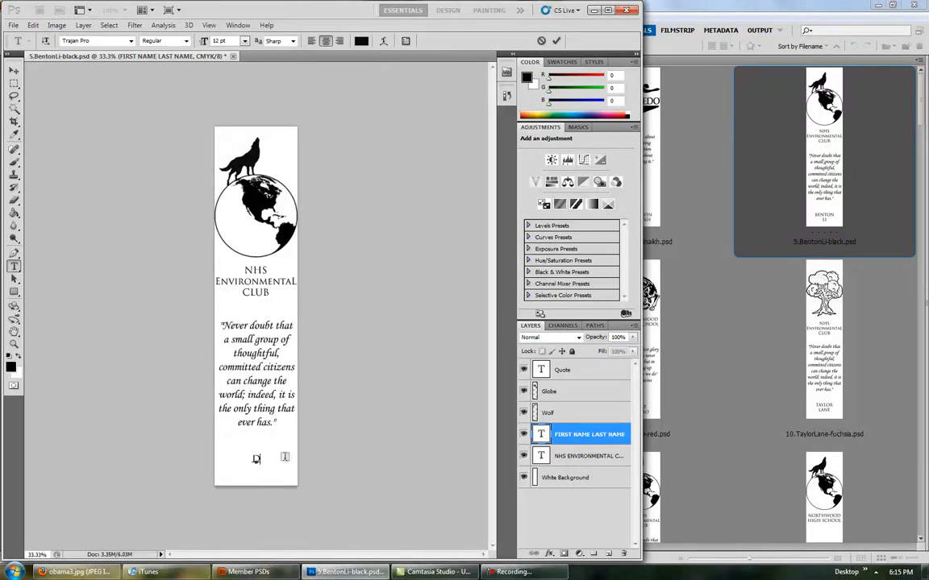
type("DAVIS THOMAS")
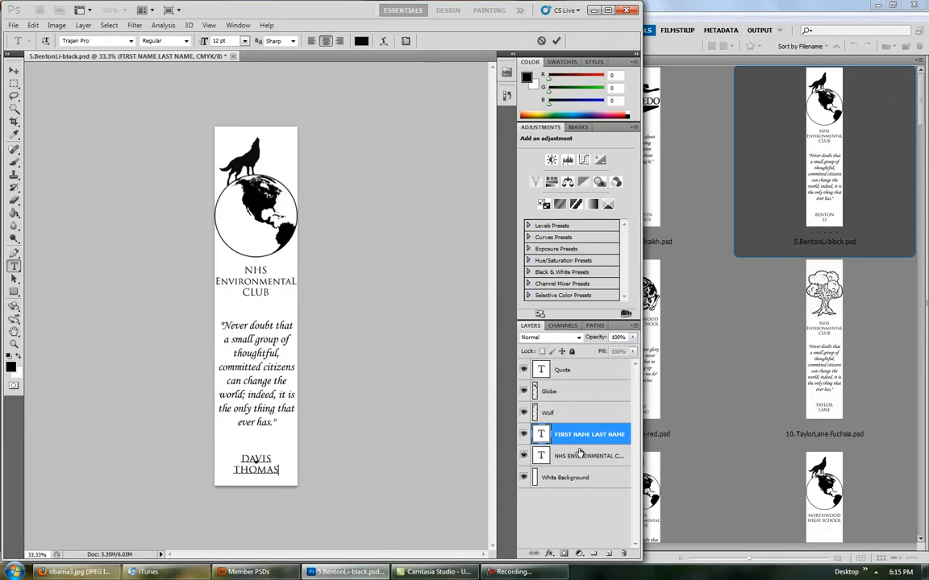
left_click(589, 455)
type("Have a")
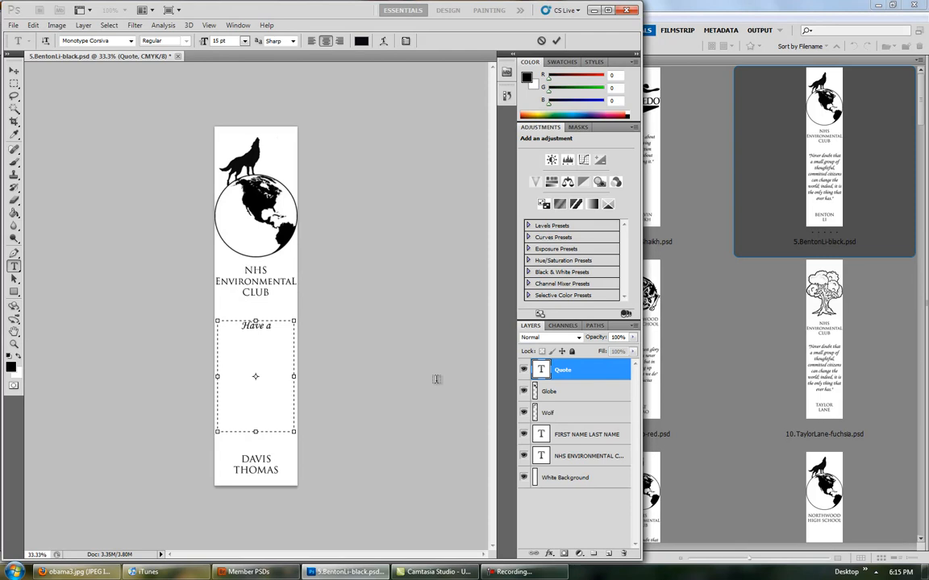
type("Nice Day")
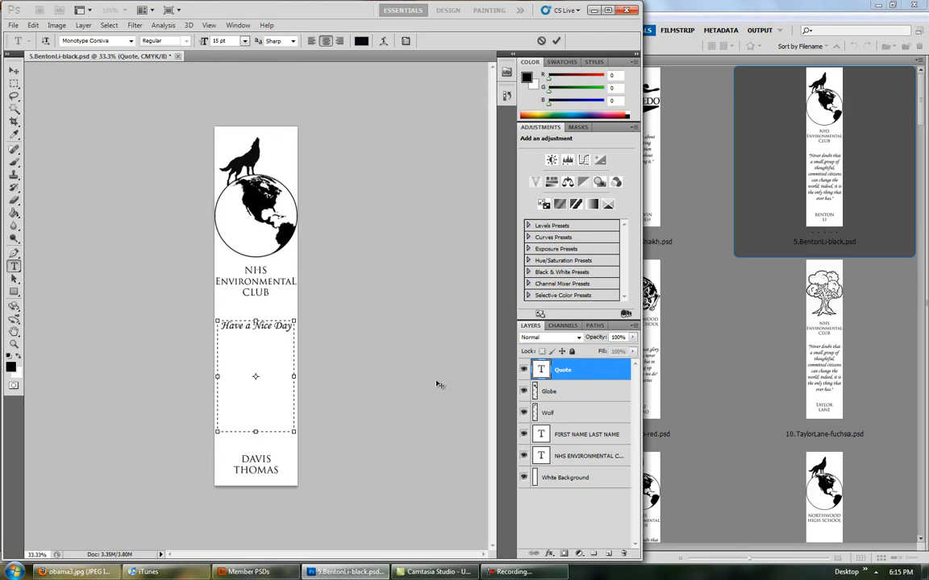
left_click(549, 391)
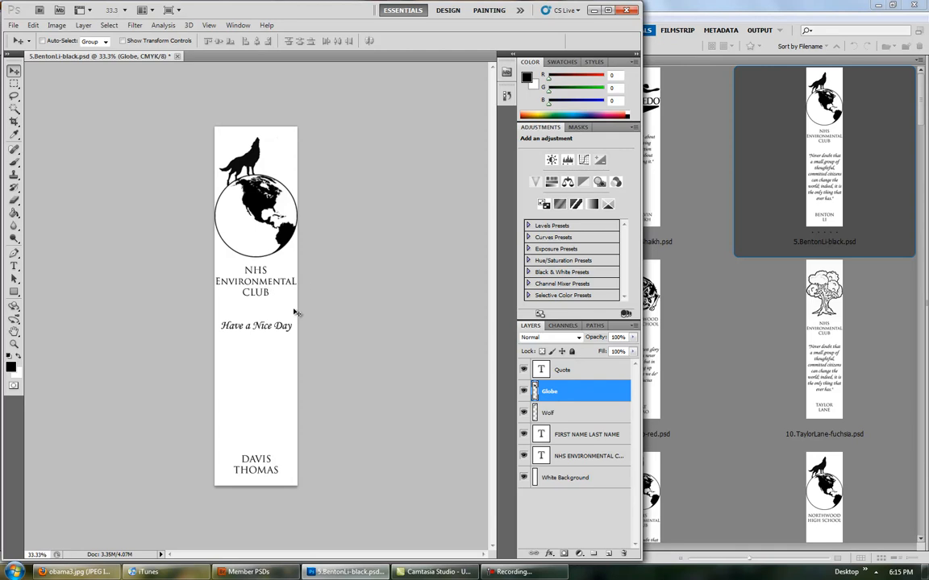
left_click(589, 456)
type("NORTH")
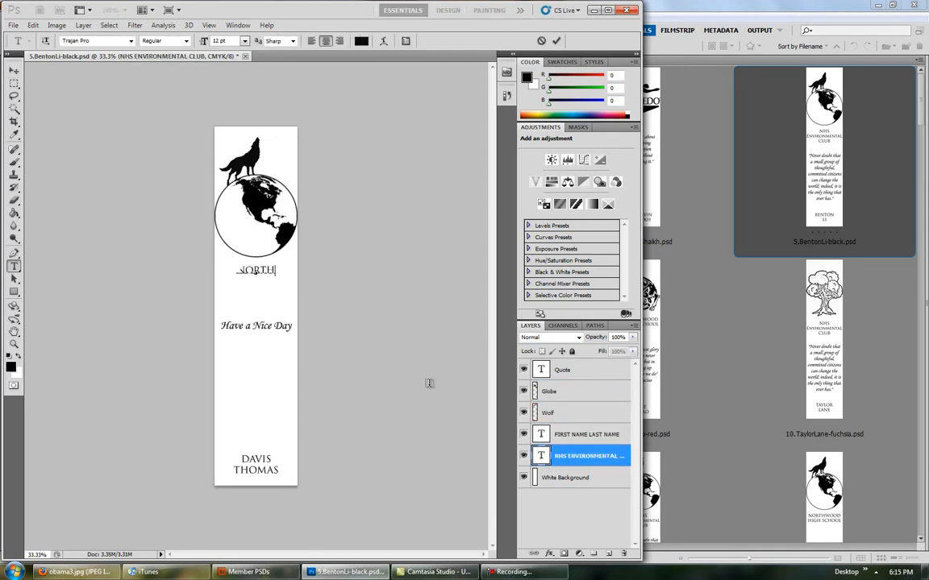
left_click(572, 413)
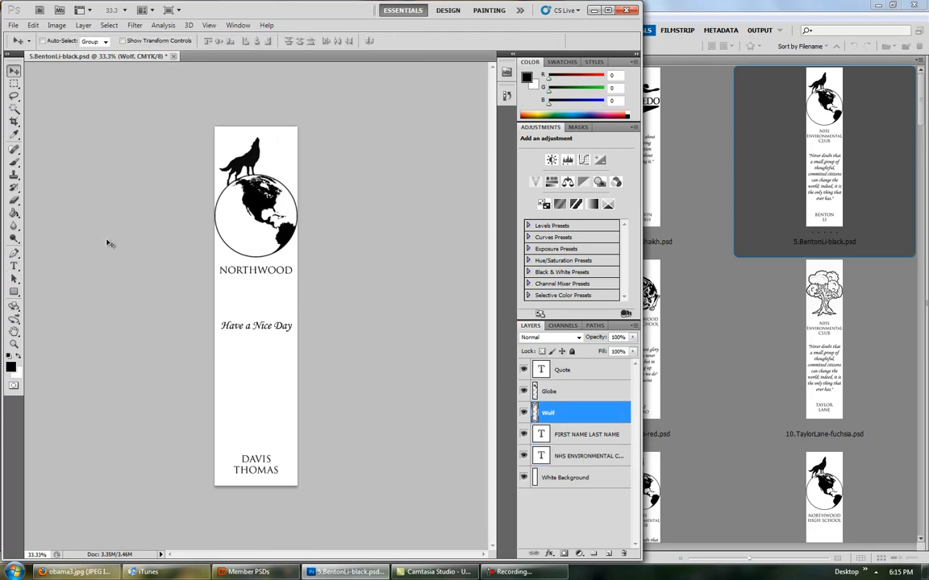
Export the bookmark through Save for Web at 50% as 5.gif to the Desktop.
left_click(13, 25)
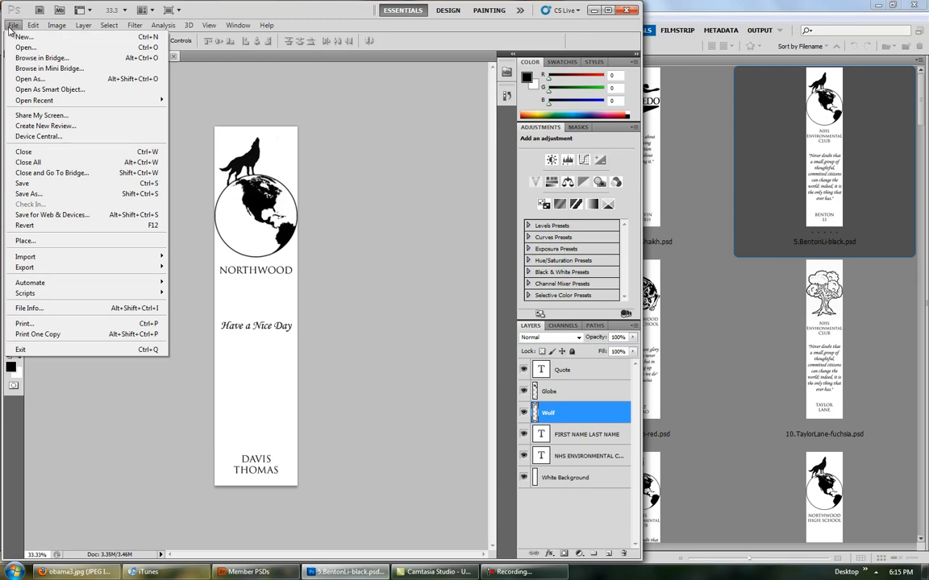
mouse_move(52, 214)
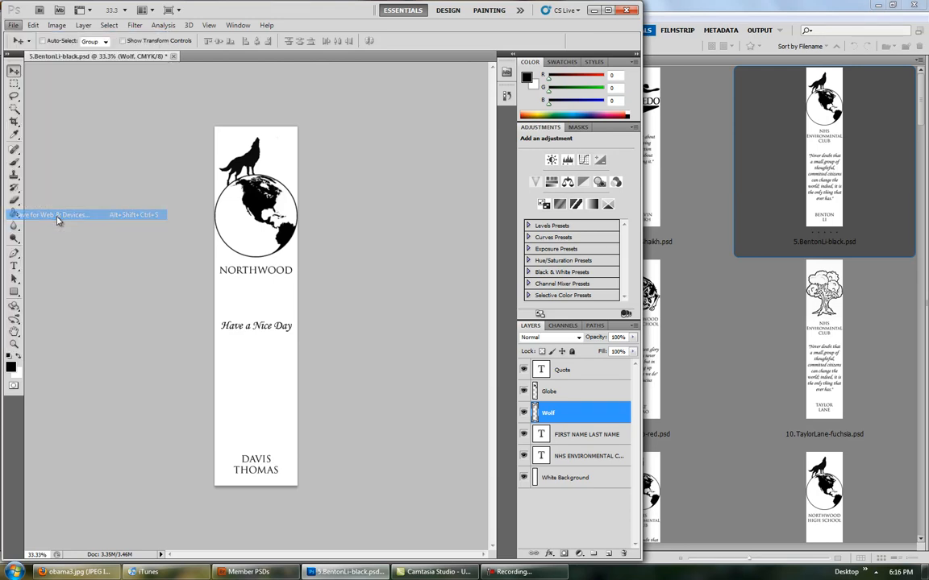
left_click(52, 214)
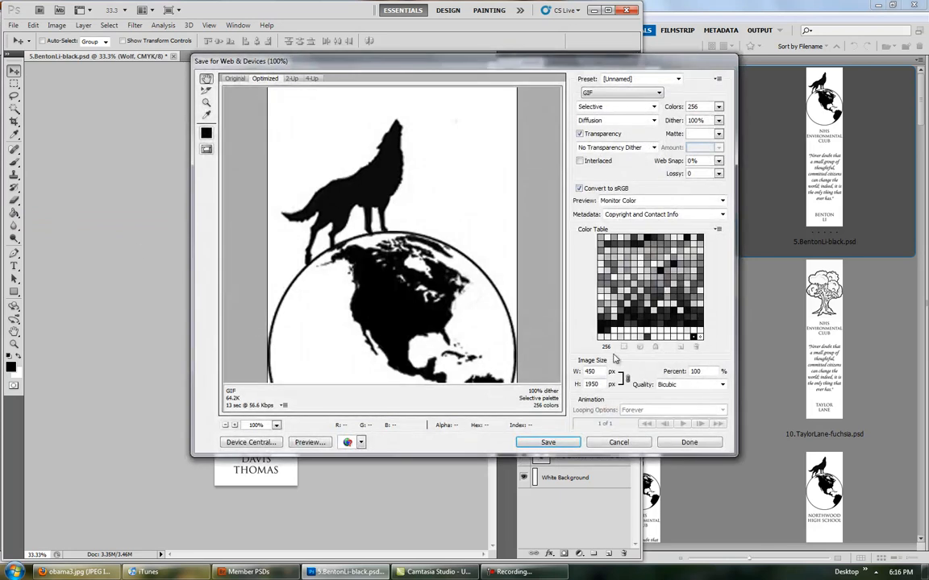
type("50")
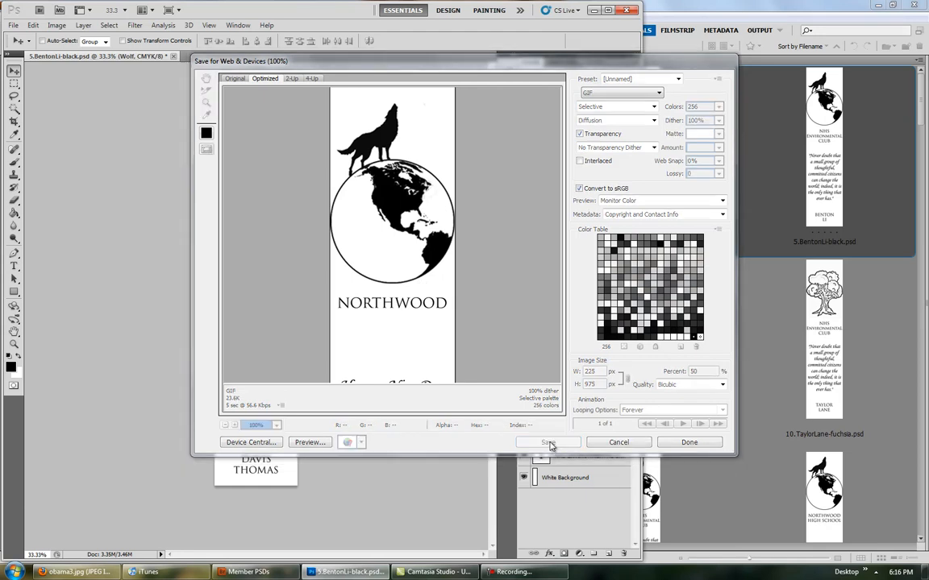
left_click(548, 442)
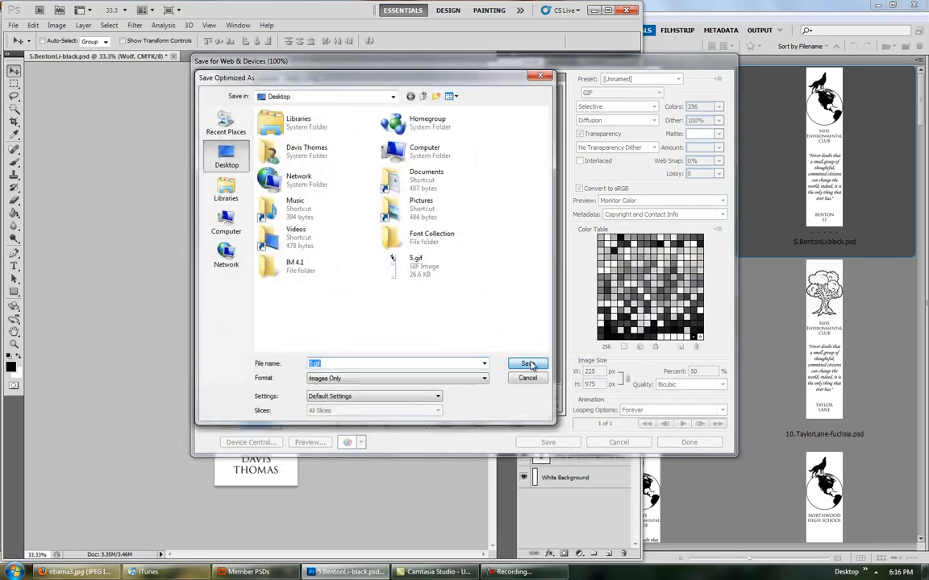
left_click(527, 363)
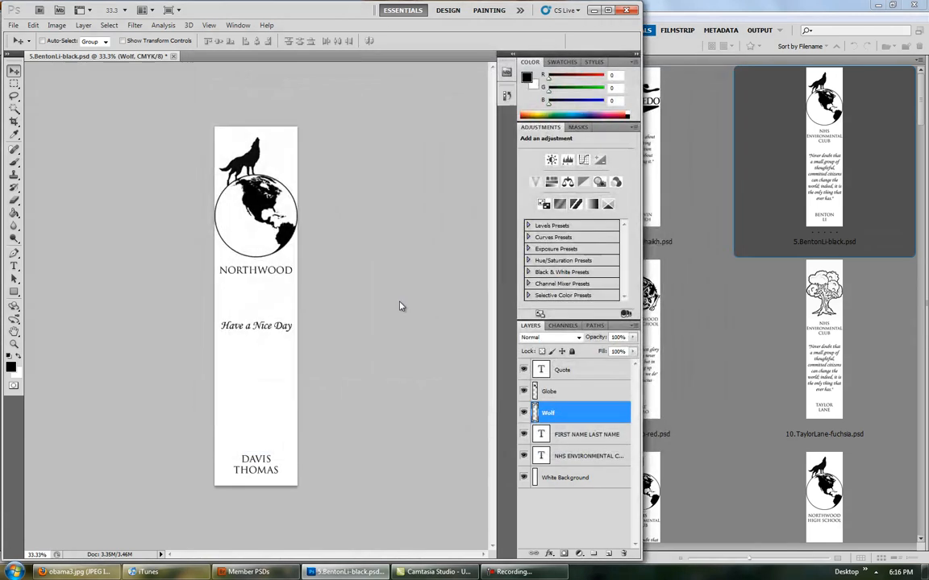
Look through the Member PSDs files in Save As, then cancel without saving.
left_click(13, 25)
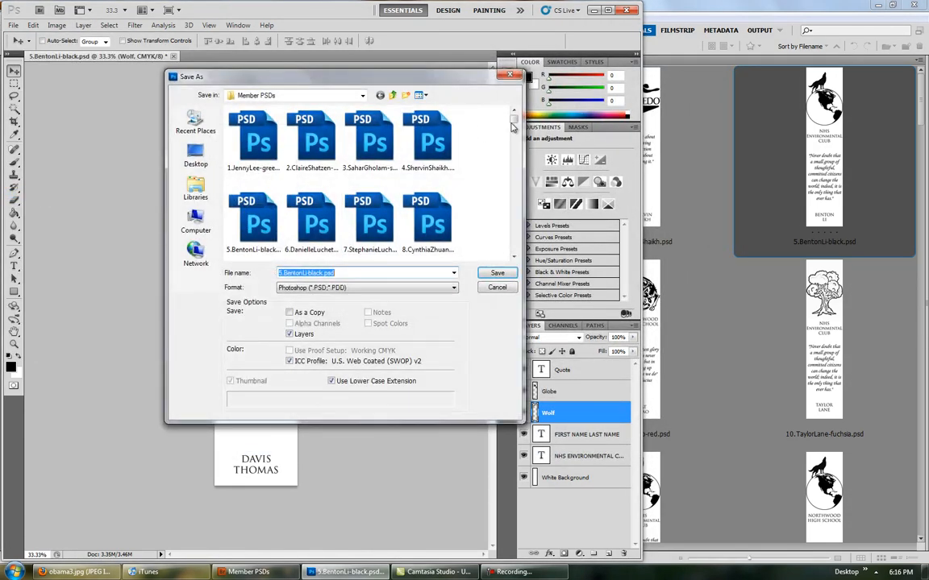
scroll("down", 3)
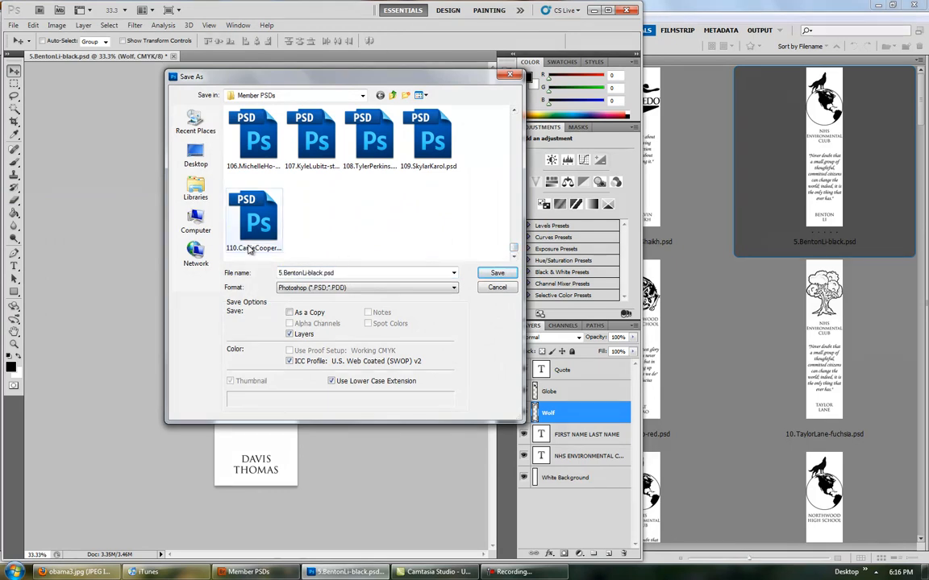
left_click(254, 222)
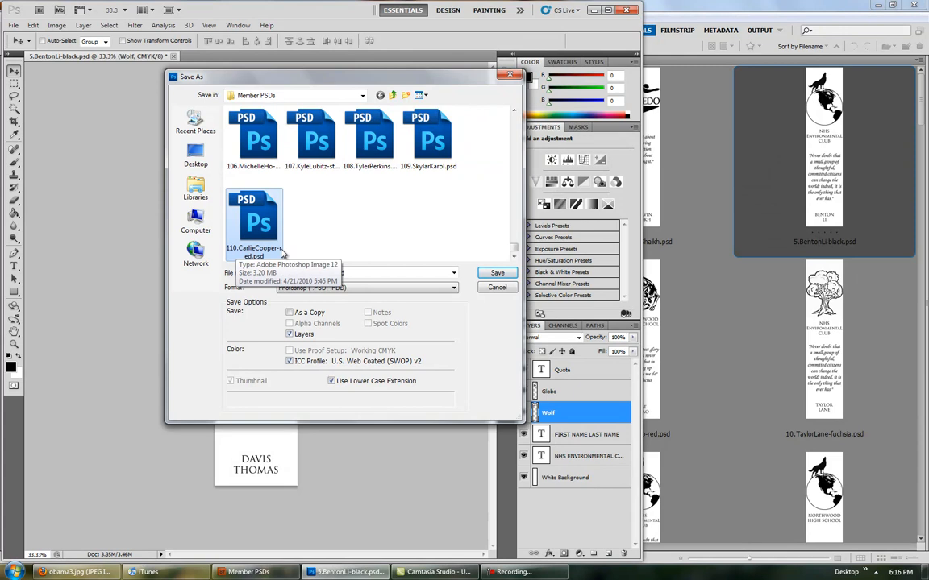
left_click(370, 141)
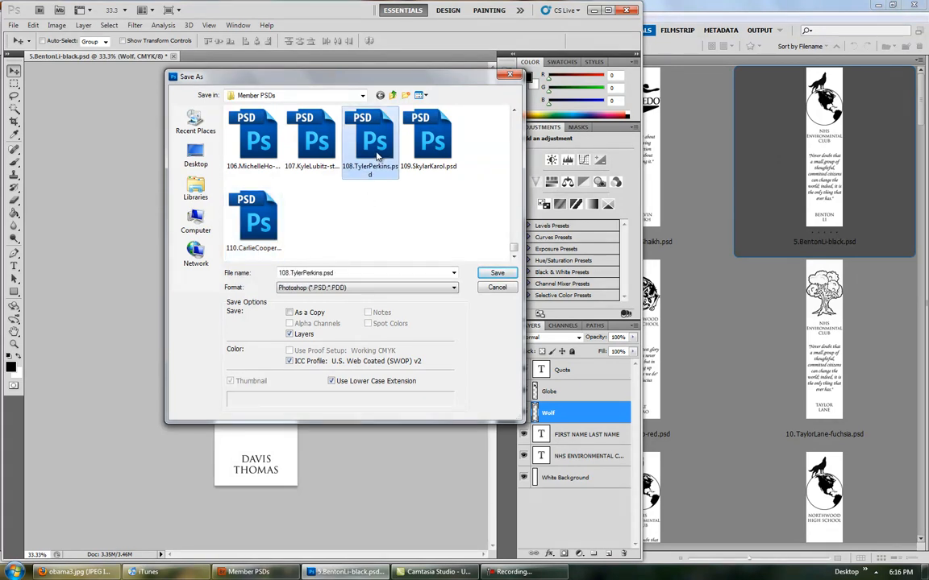
mouse_move(370, 177)
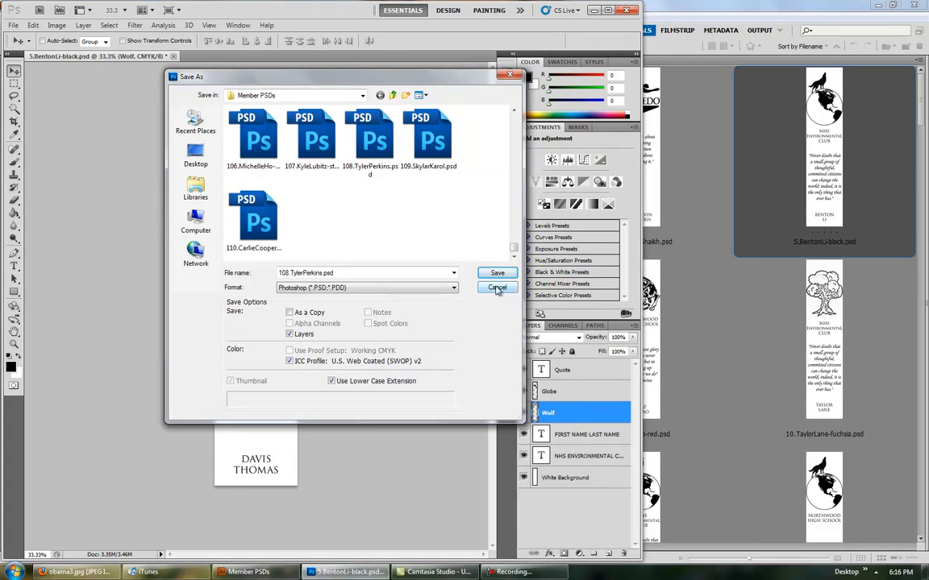
left_click(497, 287)
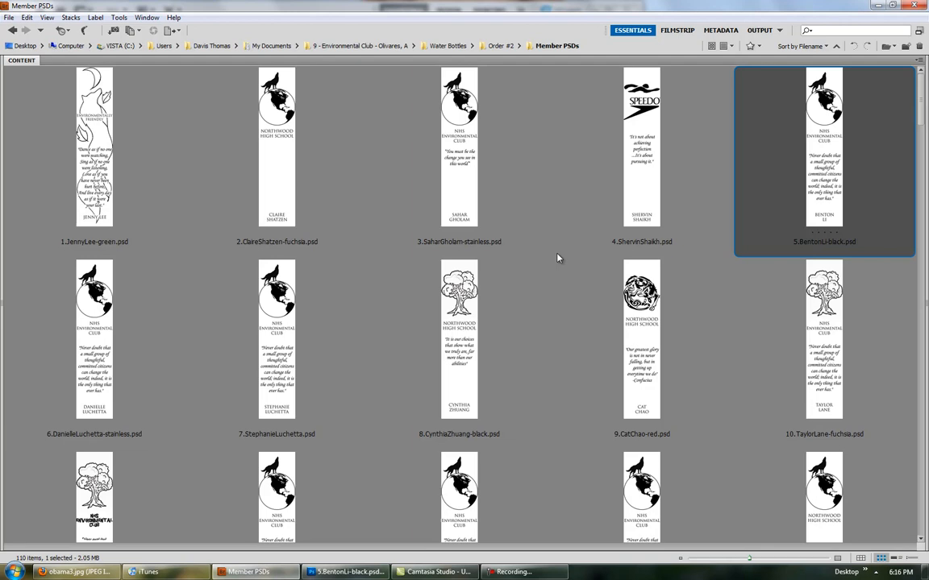
Select the circular emblem, tree, and wolf-and-globe designs in Bridge.
left_click(641, 354)
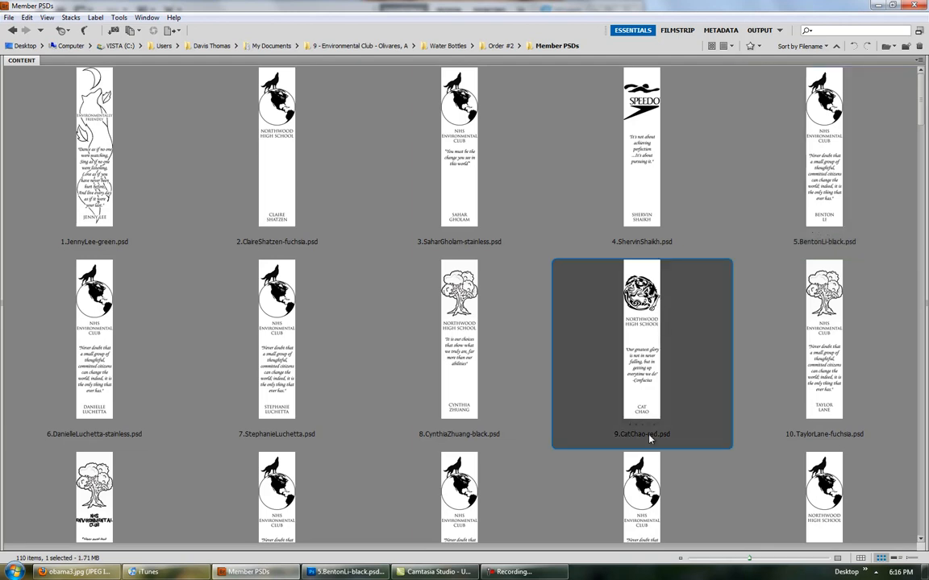
left_click(824, 338)
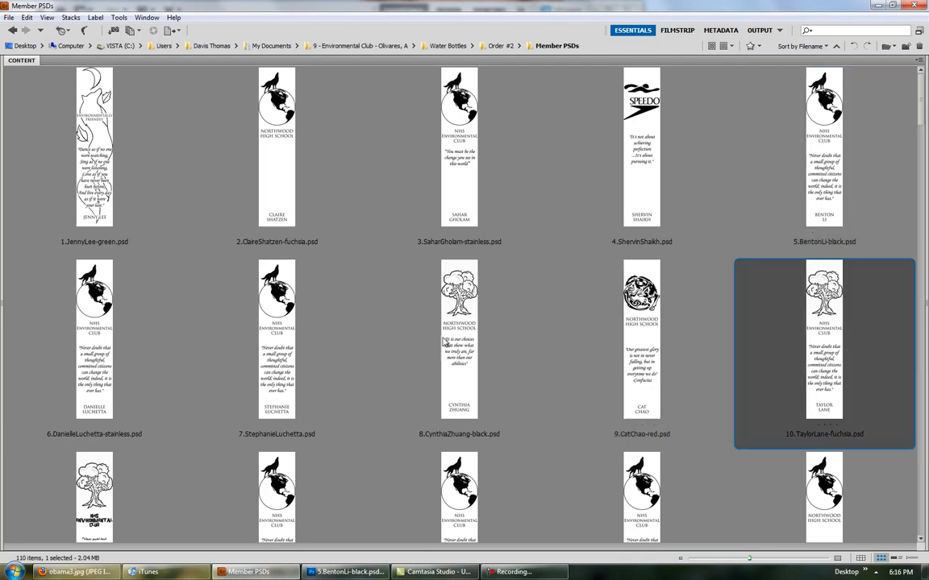
left_click(276, 339)
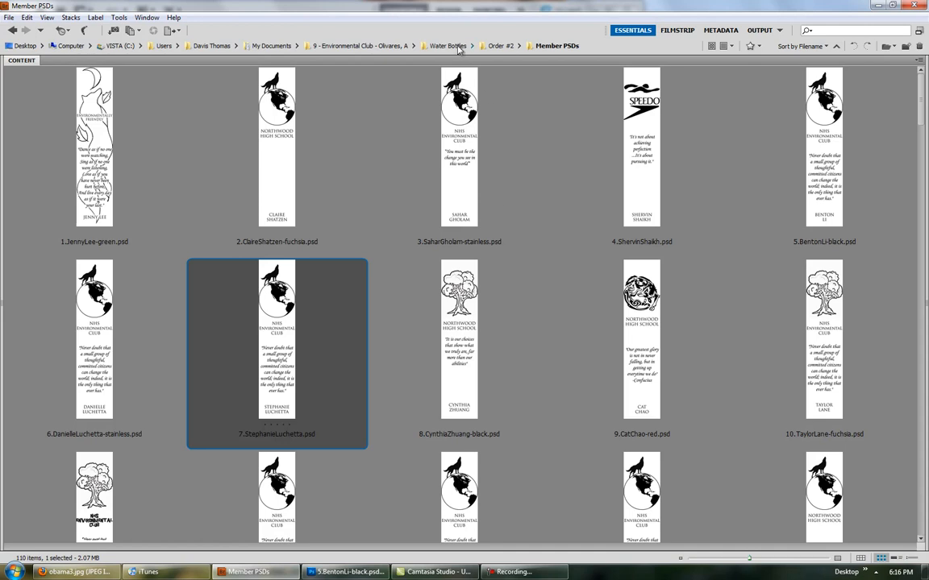
Go to Water Bottles > Icons and open 020.png in Photoshop.
left_click(448, 45)
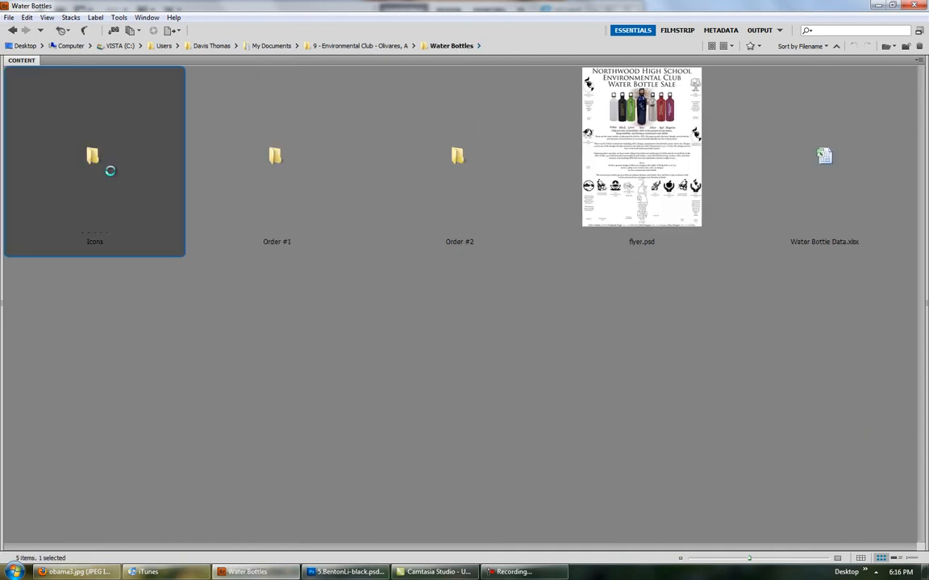
double_click(94, 157)
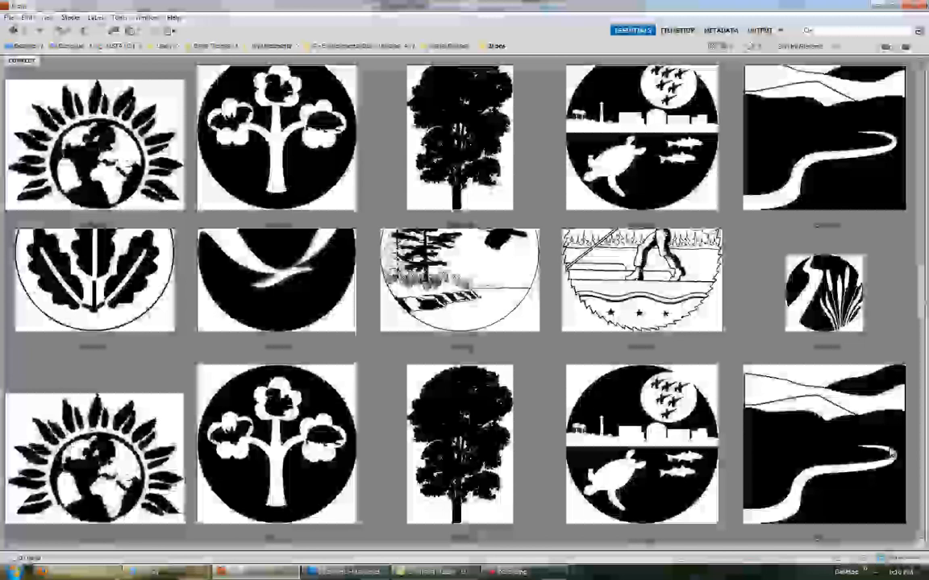
scroll("down", 3)
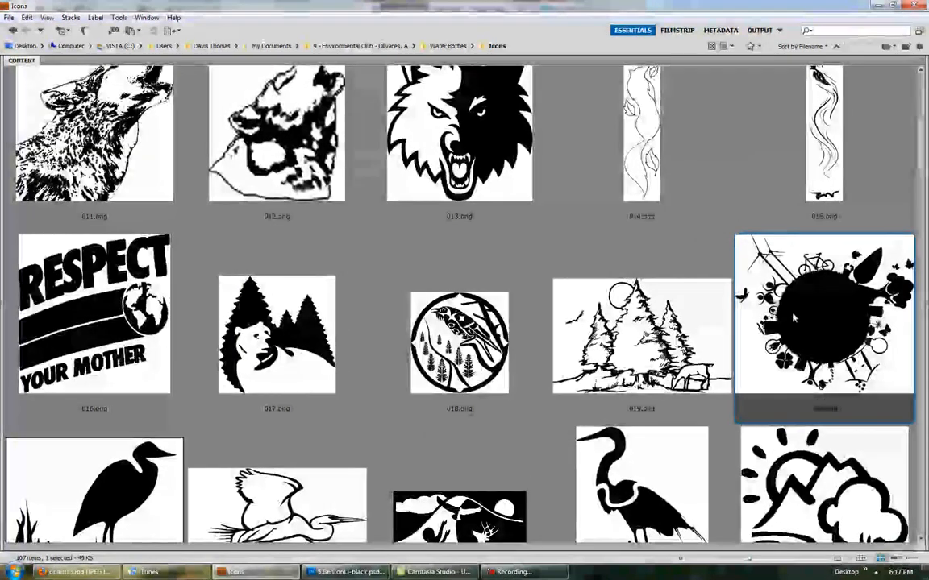
right_click(823, 322)
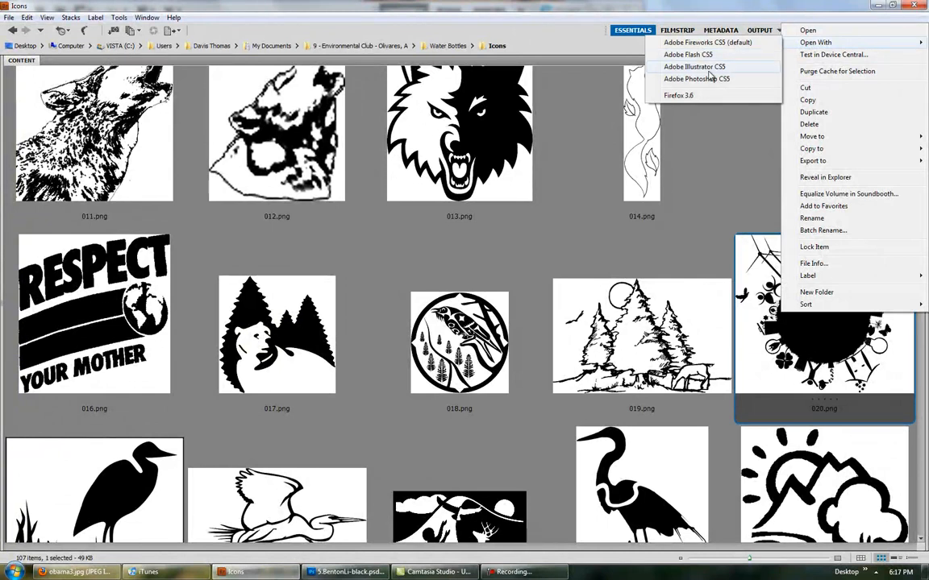
left_click(695, 78)
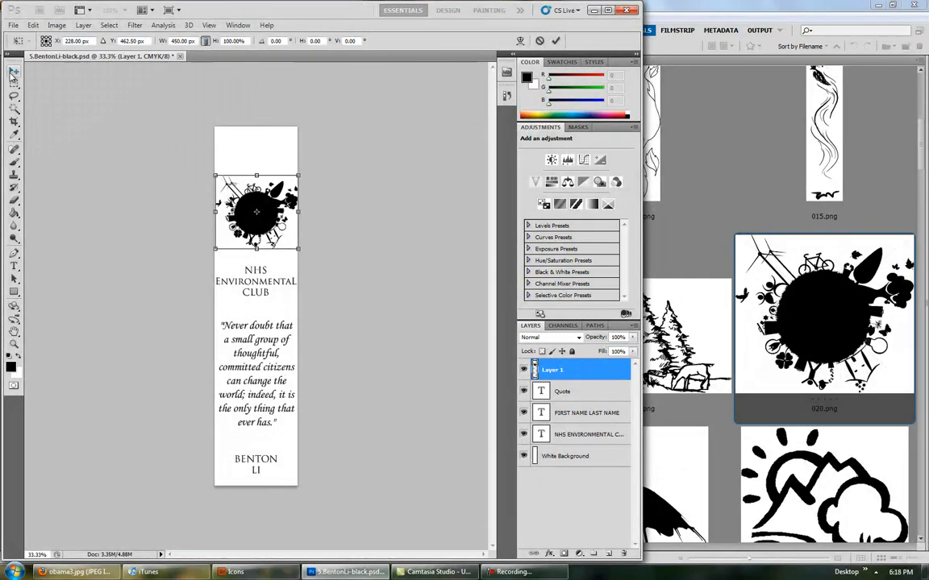
Commit the globe icon's placement above the NHS Environmental Club text.
left_click(14, 71)
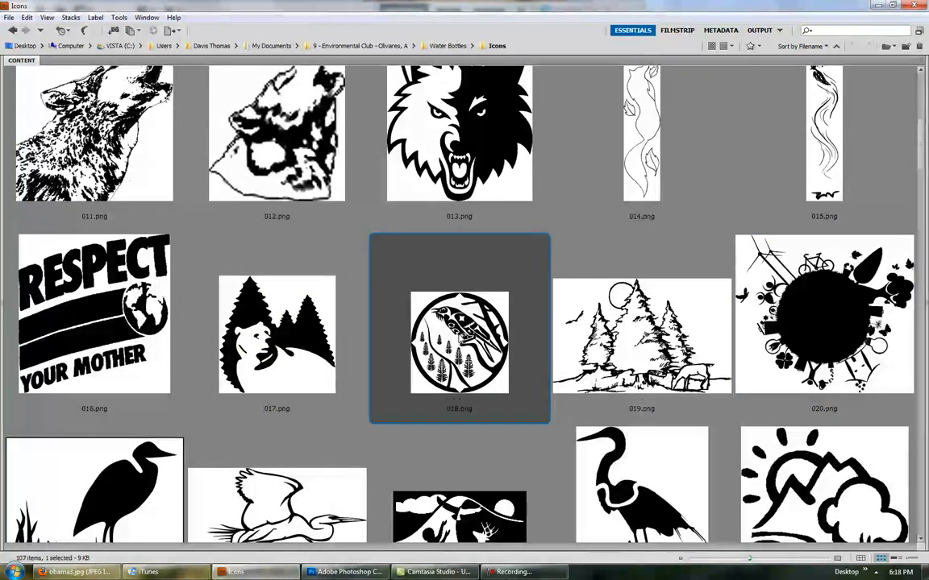
Switch to Firefox and bring up copy options for the Capitol portrait photo.
left_click(77, 572)
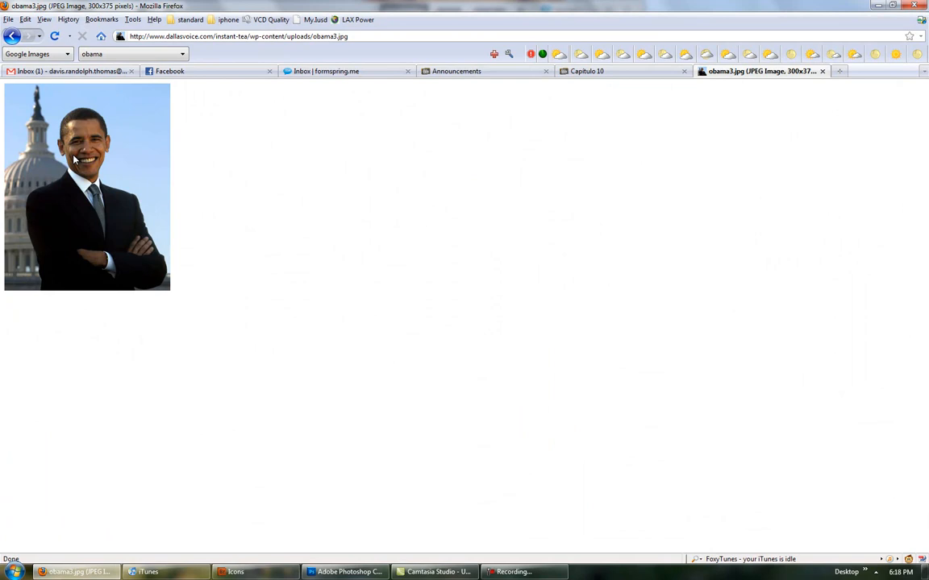
right_click(73, 159)
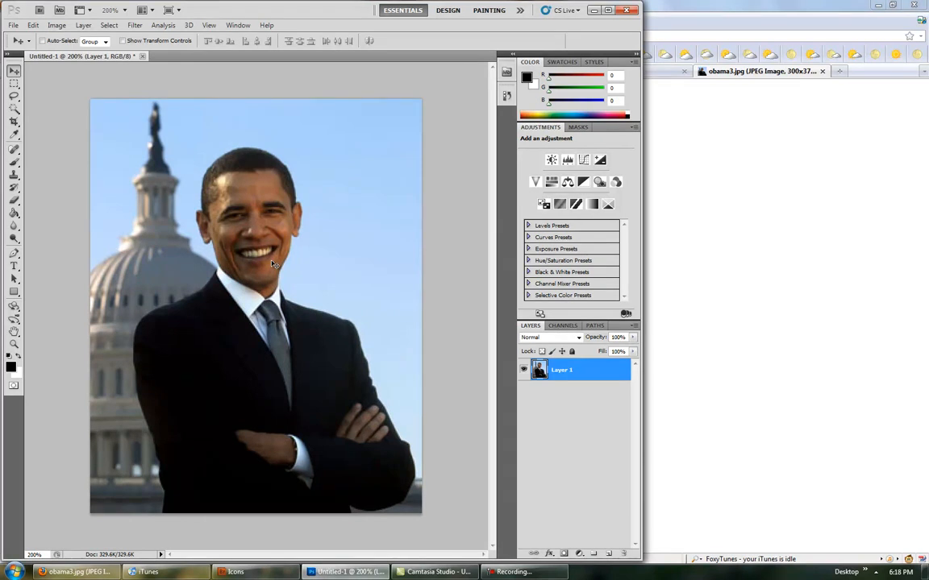
mouse_move(418, 306)
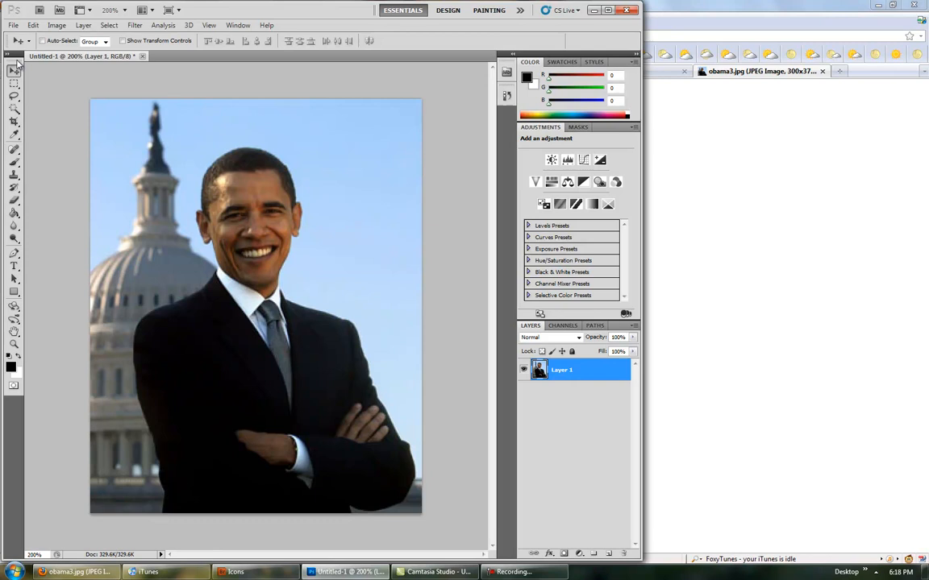
Select the blue sky with the Magic Wand and delete it.
left_click(15, 111)
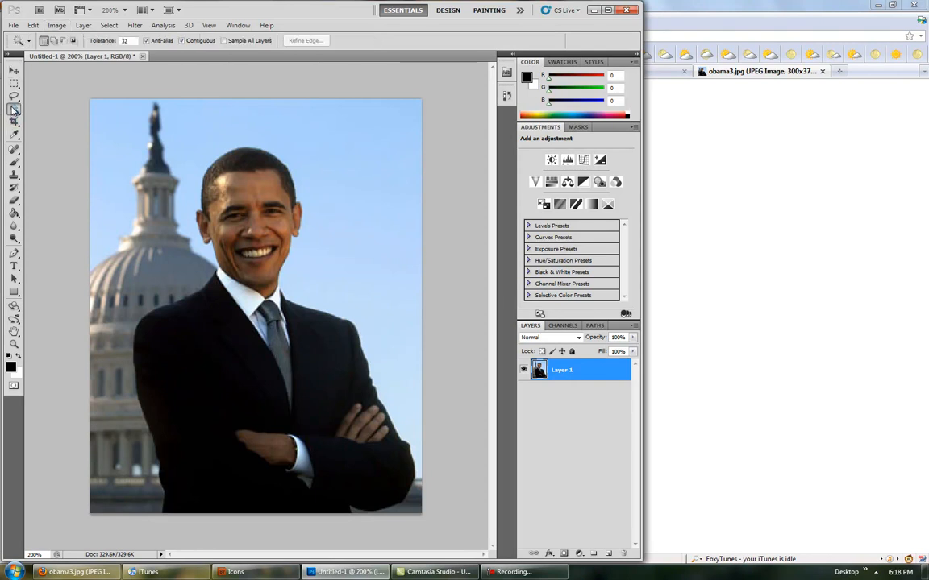
left_click(407, 418)
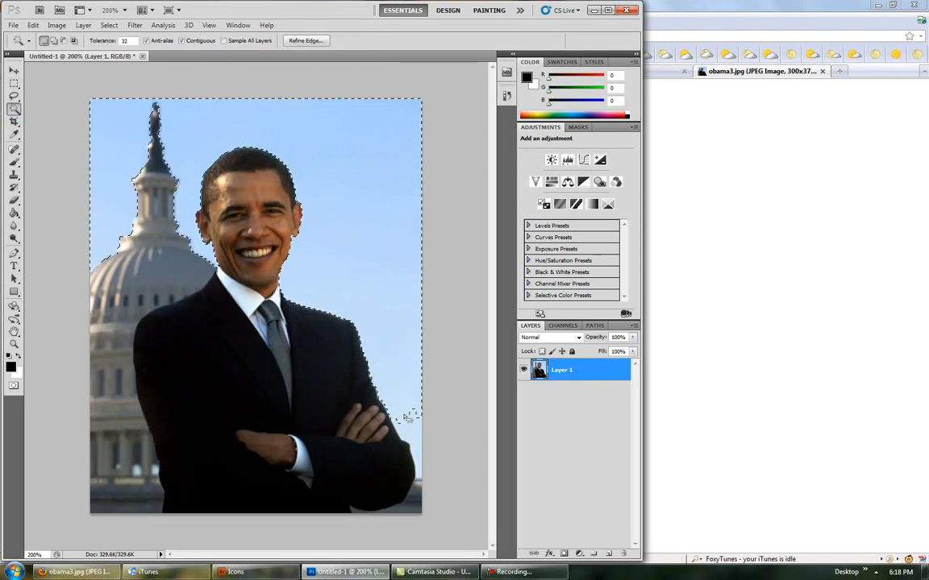
key("Delete")
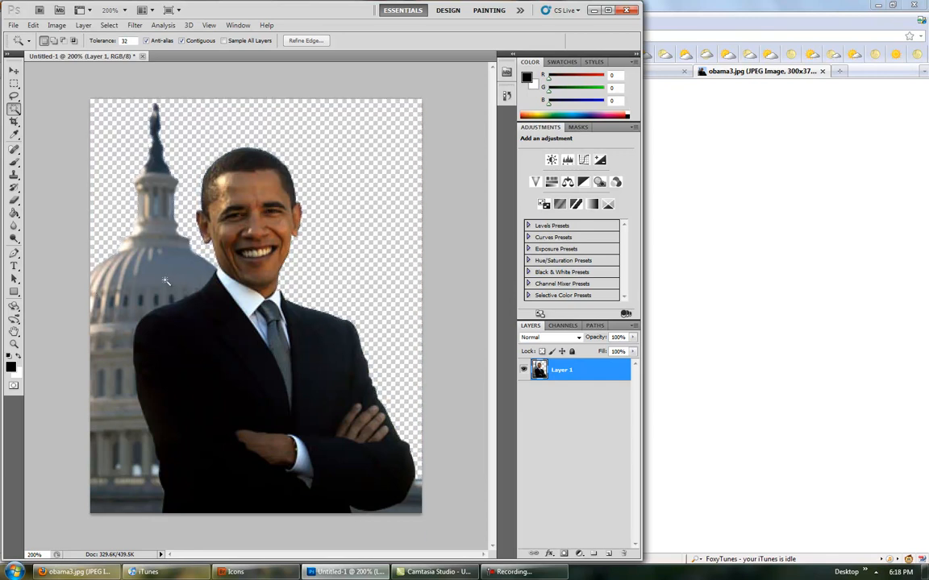
left_click(57, 25)
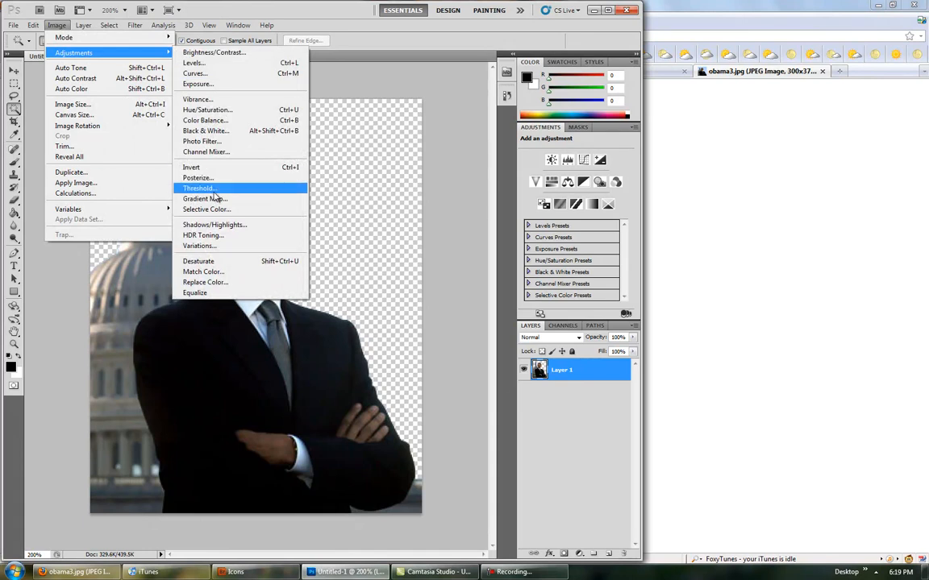
mouse_move(217, 191)
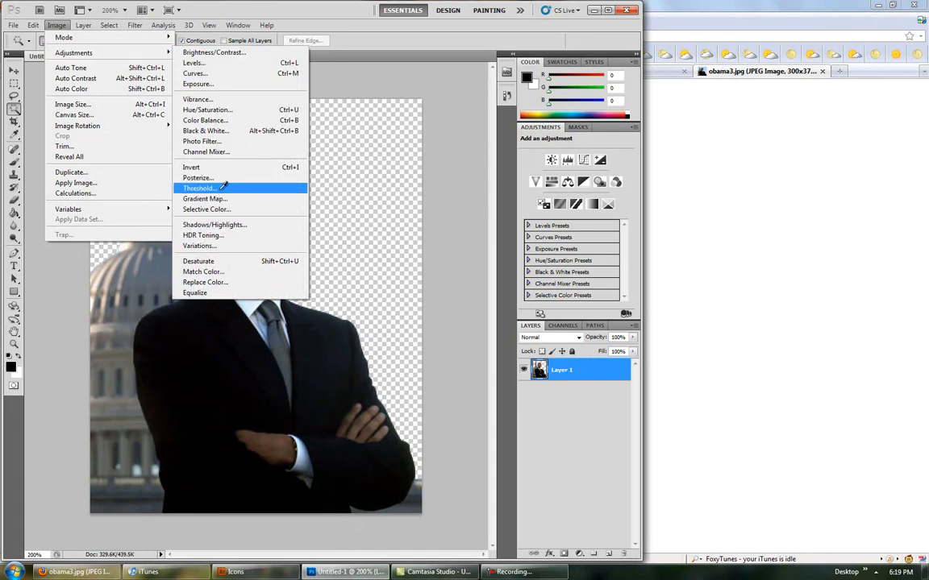
Duplicate the portrait layer, select the top Layer 1, and ready the Eraser.
left_click(198, 188)
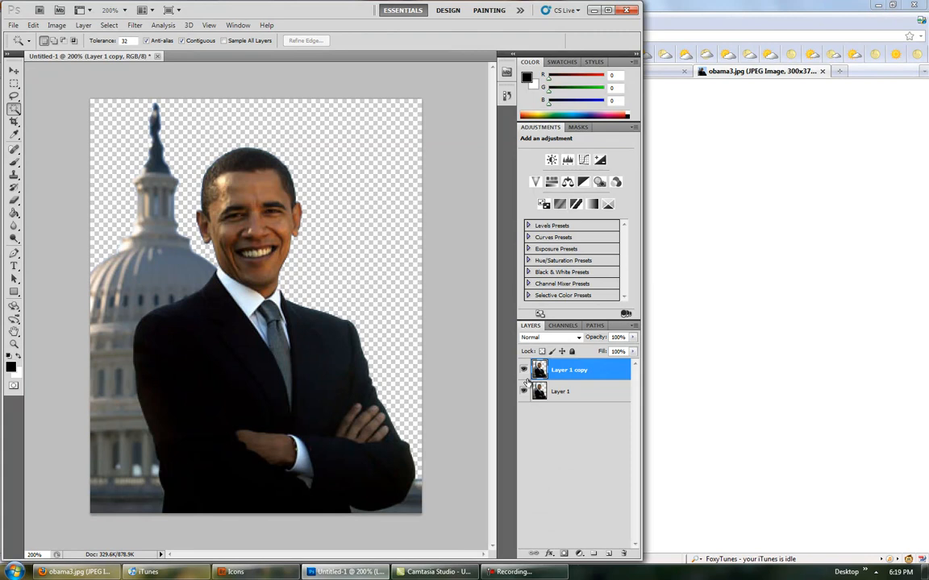
left_click(56, 25)
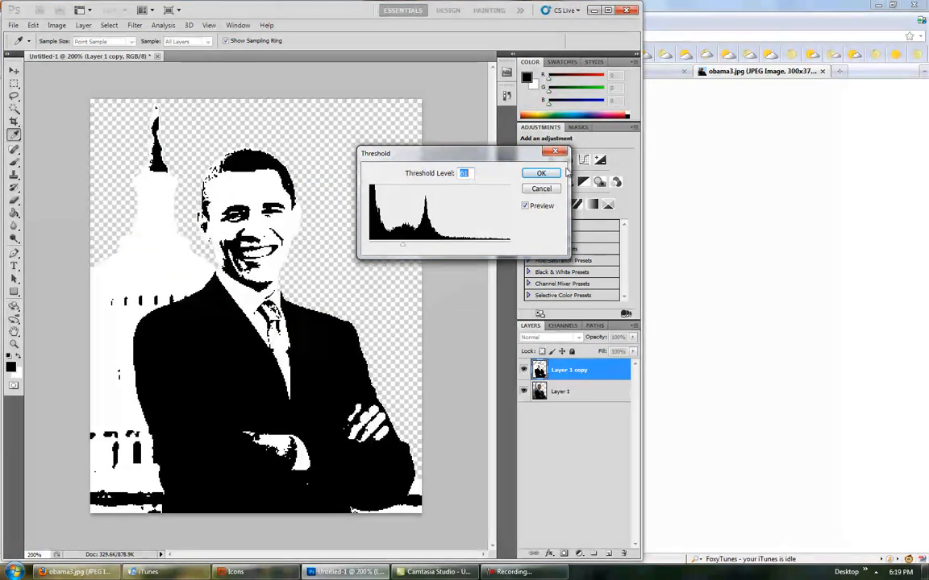
left_click(541, 188)
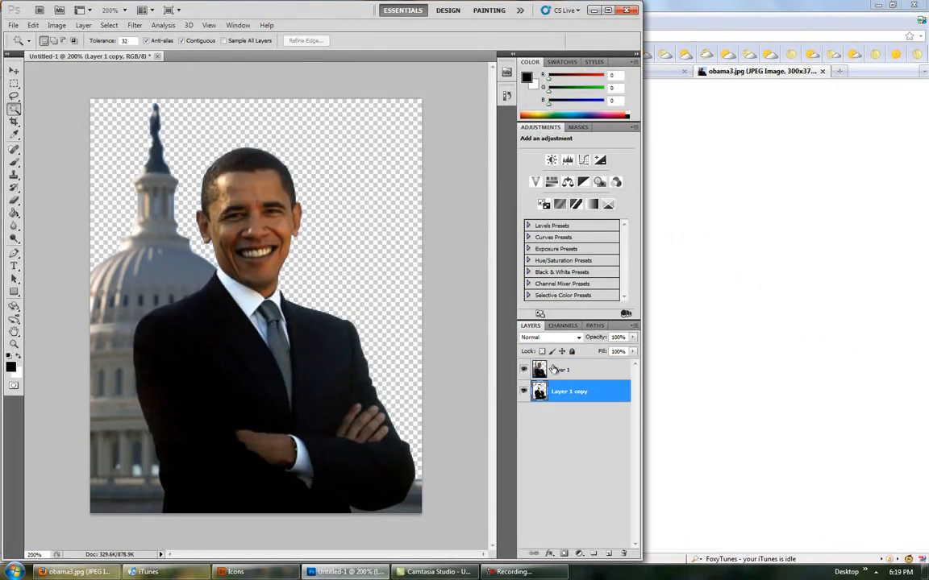
left_click(562, 370)
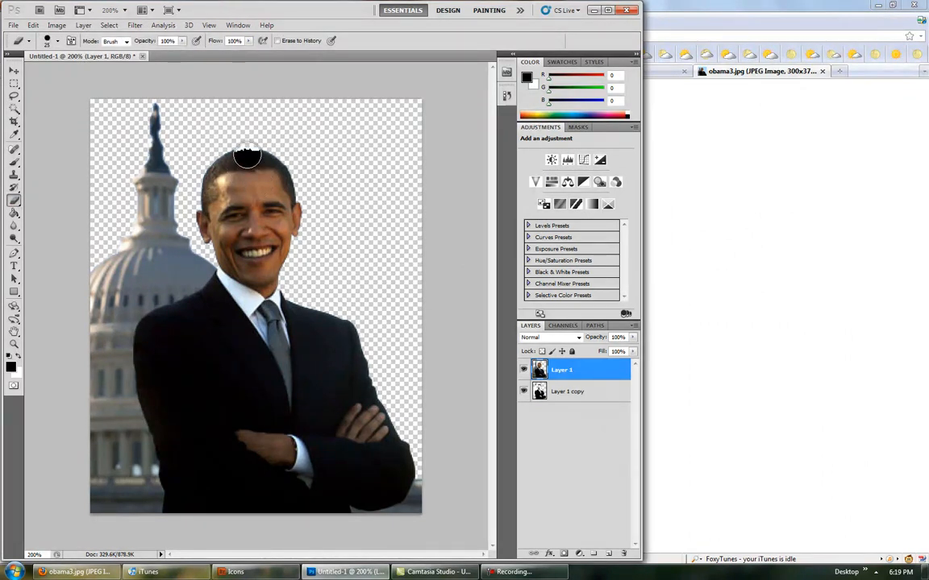
Erase the colour layer over the head, face, collar, shirt, tie and hands.
left_click_drag(247, 157, 212, 233)
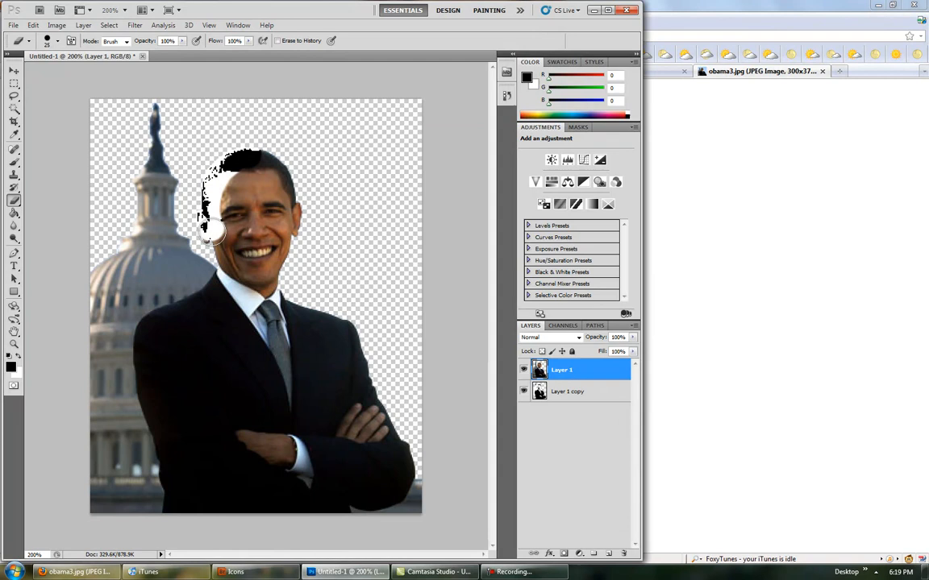
left_click_drag(209, 233, 234, 258)
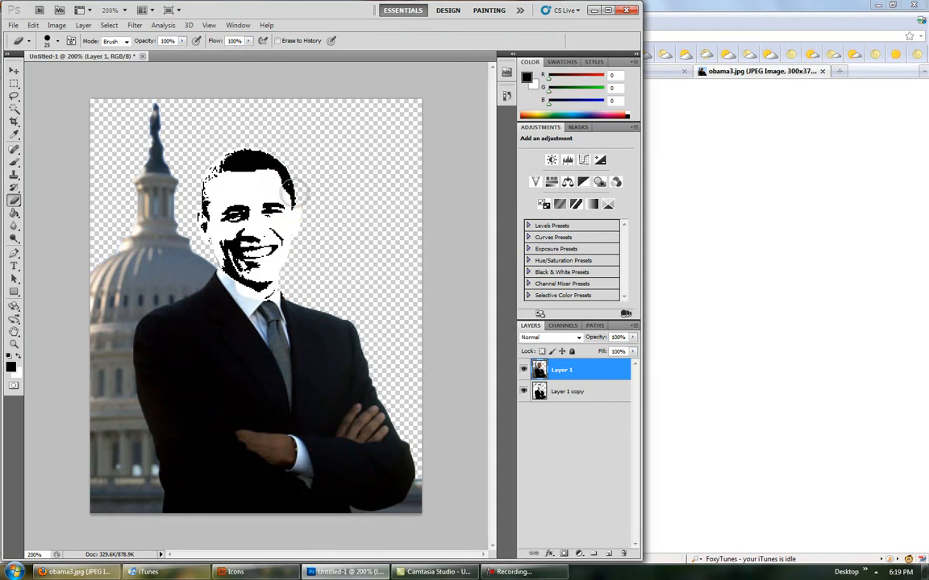
left_click_drag(290, 194, 250, 326)
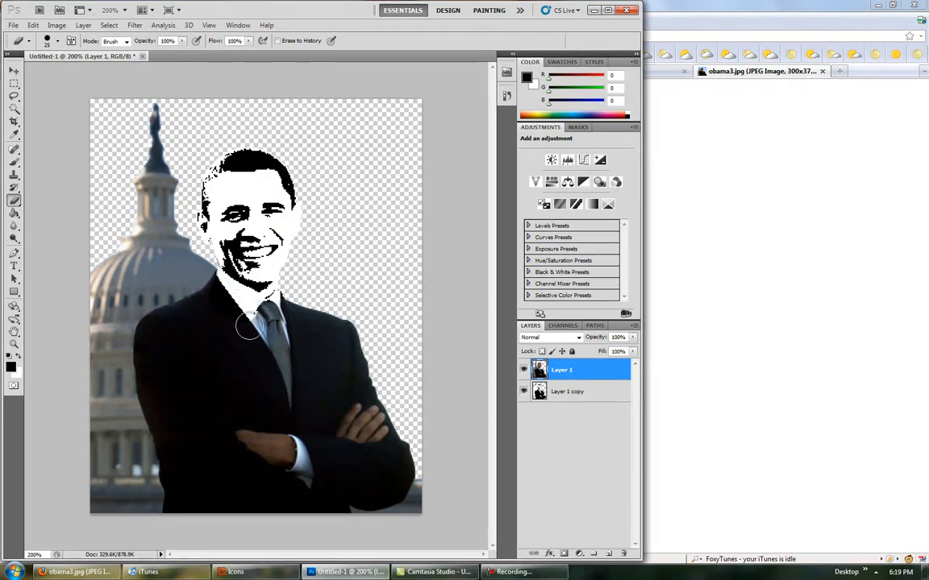
left_click_drag(250, 329, 293, 348)
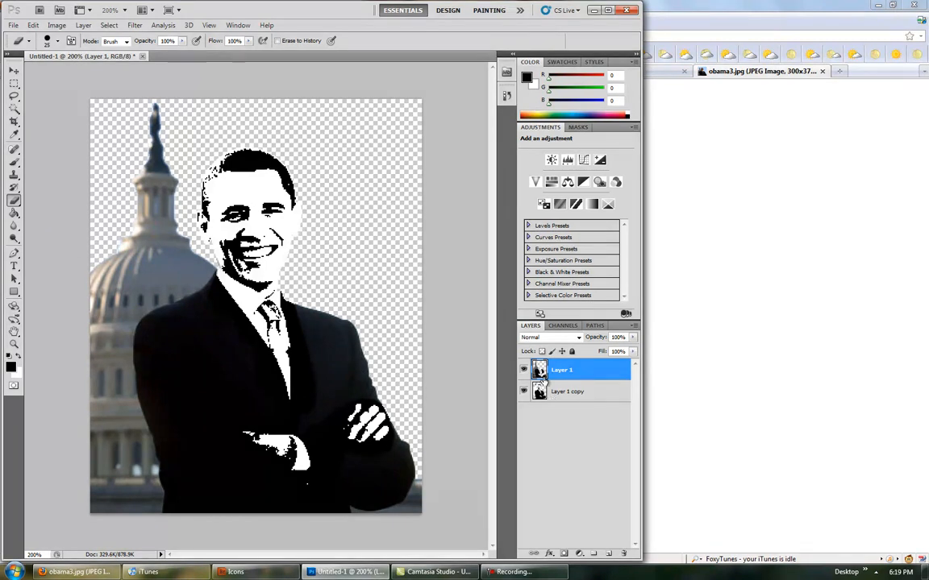
left_click(56, 25)
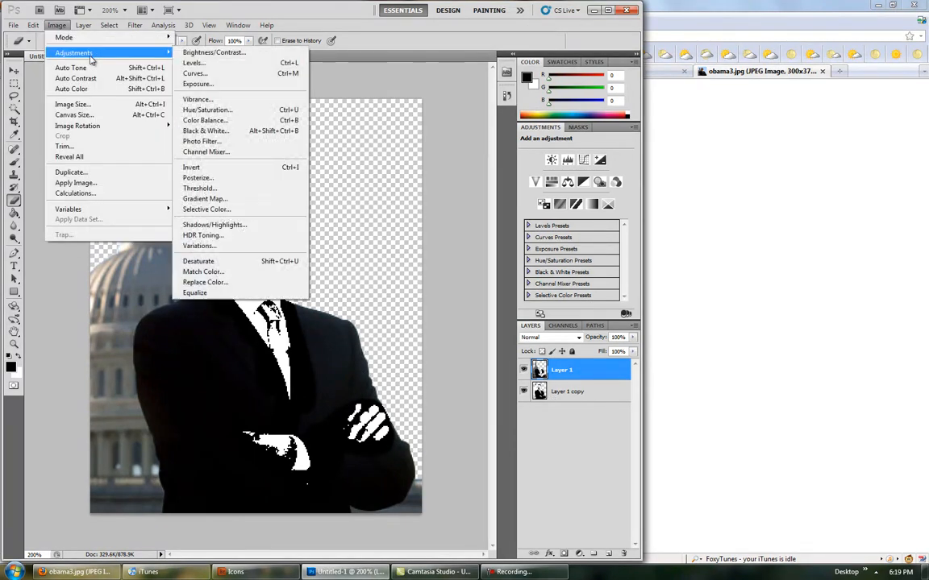
Apply a Threshold adjustment at level 102 to the portrait and dome.
left_click(199, 188)
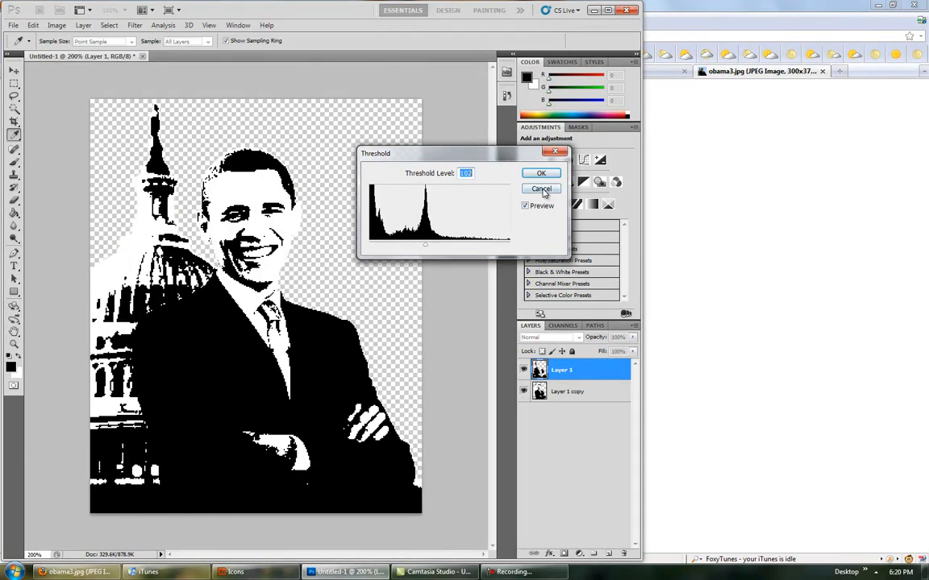
left_click(541, 173)
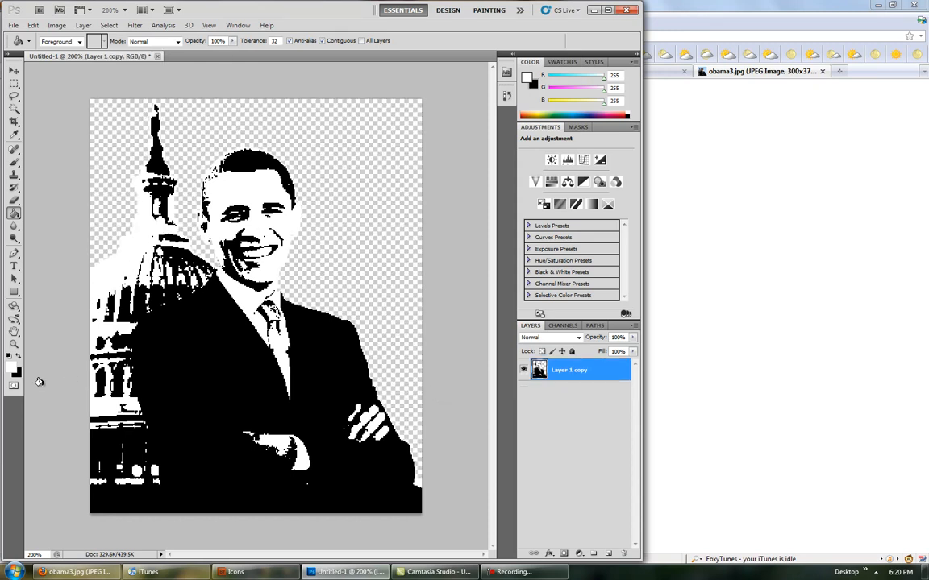
Add a 2 px black stroke, then stroke the duplicate layer with Inside location.
left_click(56, 25)
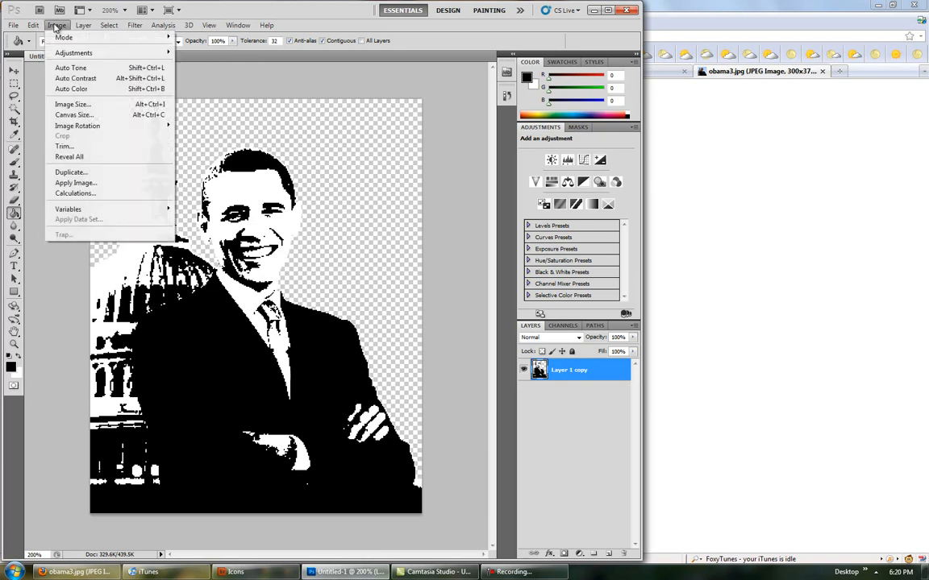
left_click(73, 53)
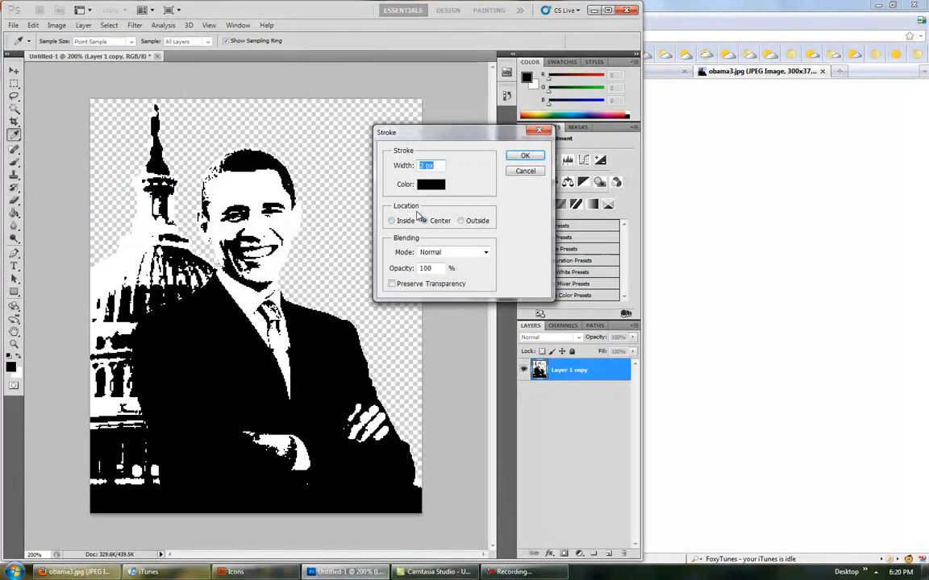
left_click(525, 154)
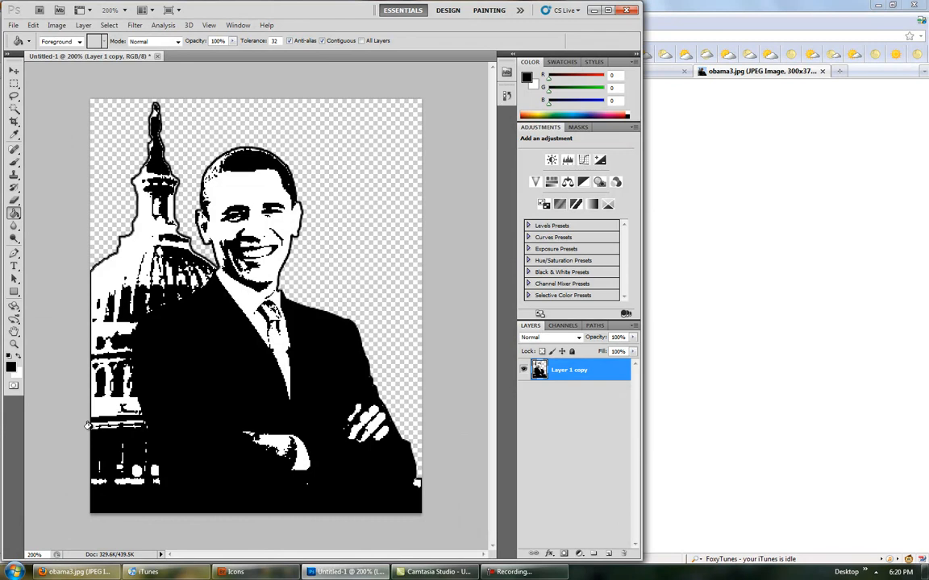
left_click(14, 200)
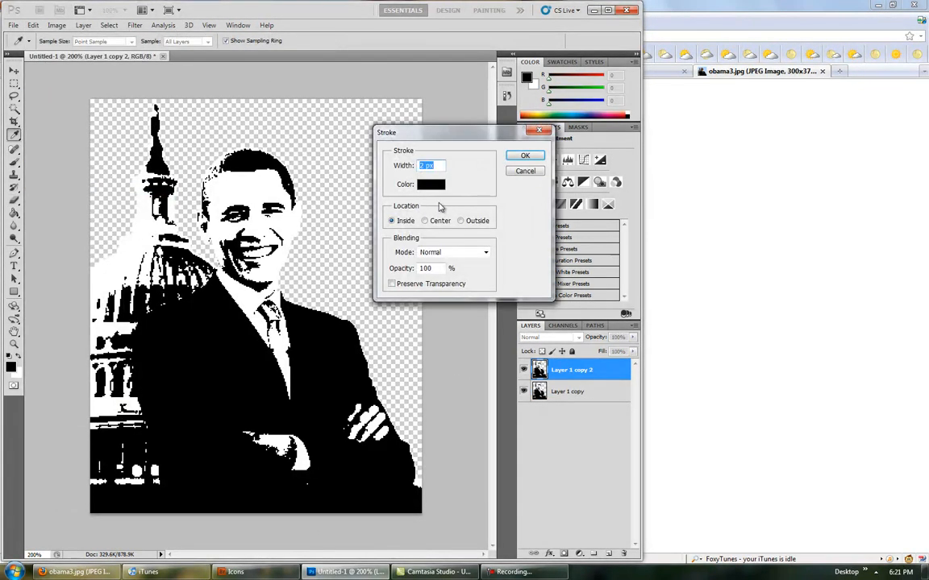
left_click(525, 154)
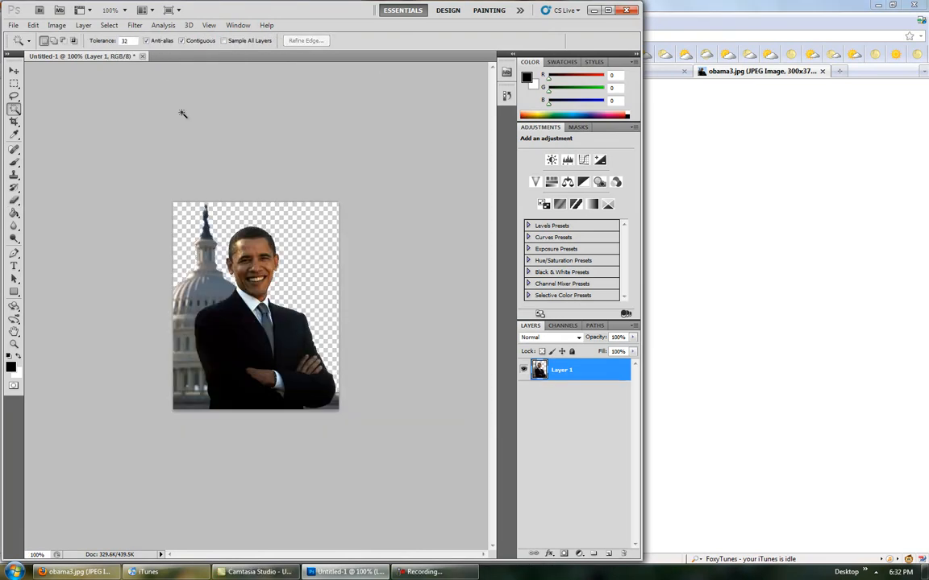
Apply the Filter Gallery's Sketch > Stamp effect to the cutout portrait and dome.
left_click(135, 25)
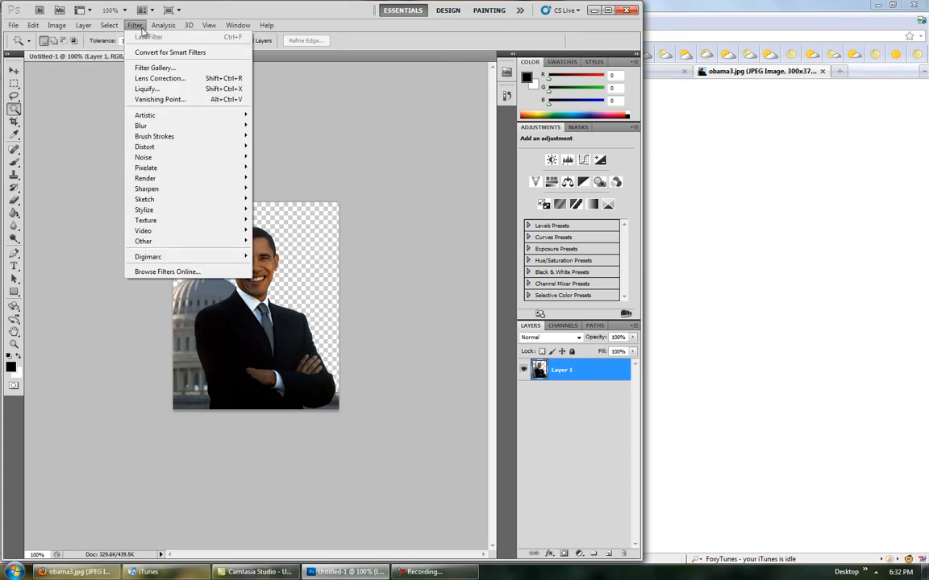
mouse_move(153, 67)
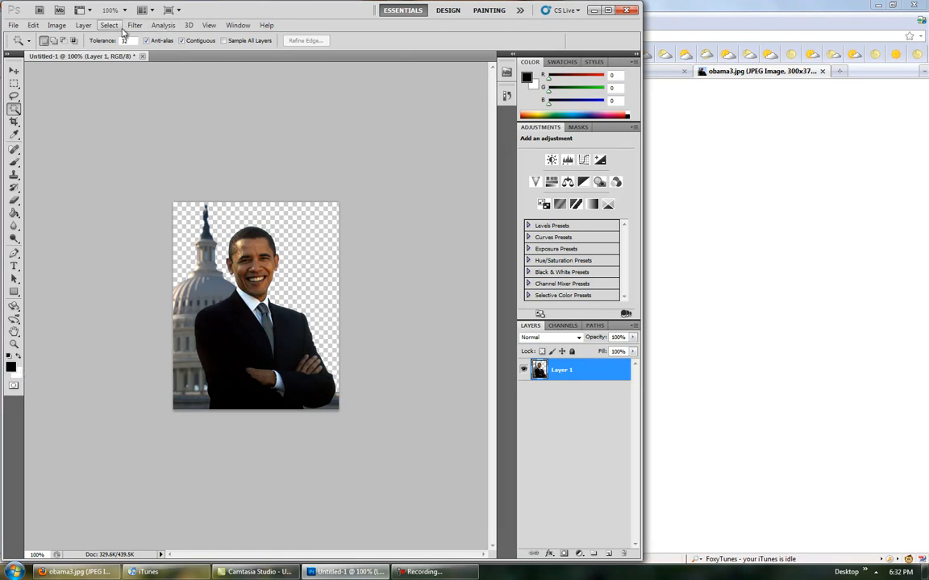
left_click(135, 25)
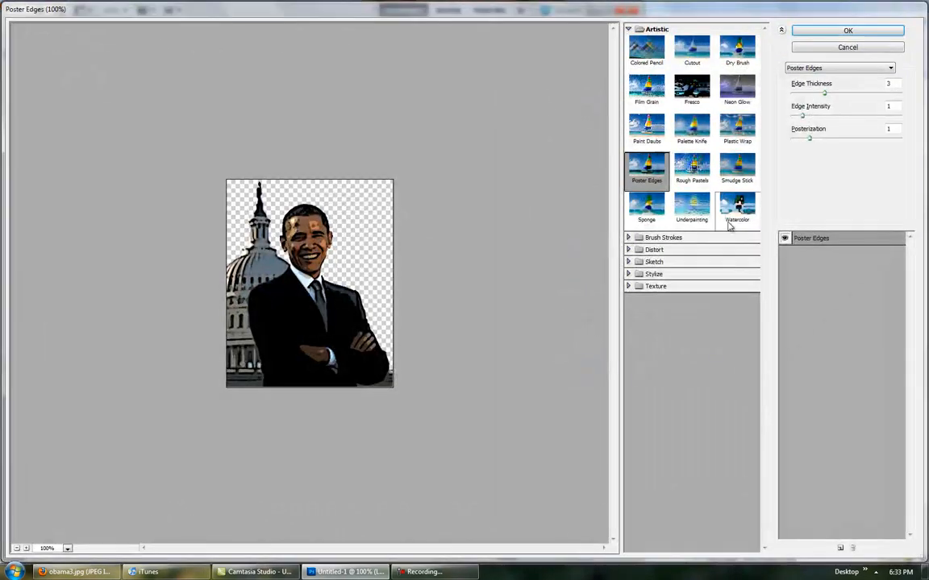
left_click(736, 401)
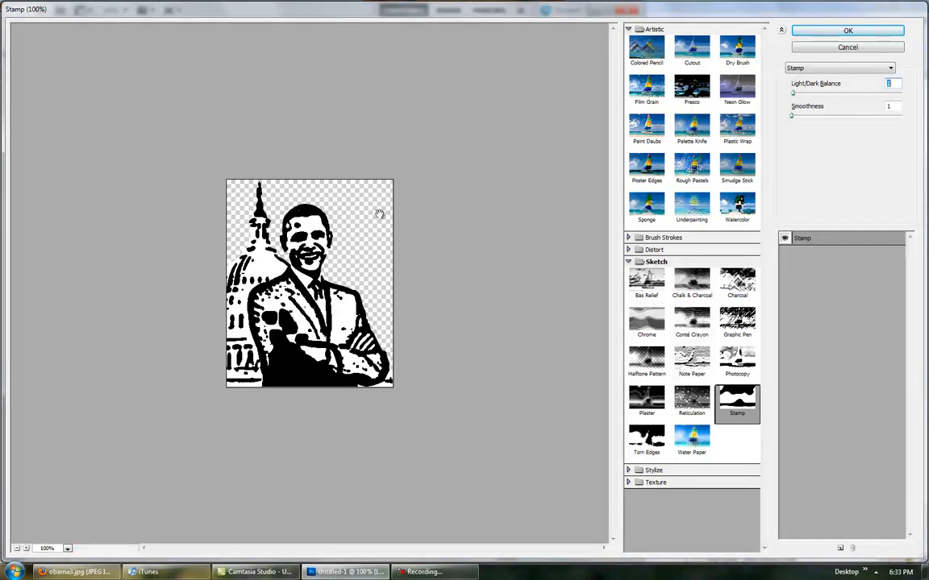
mouse_move(311, 327)
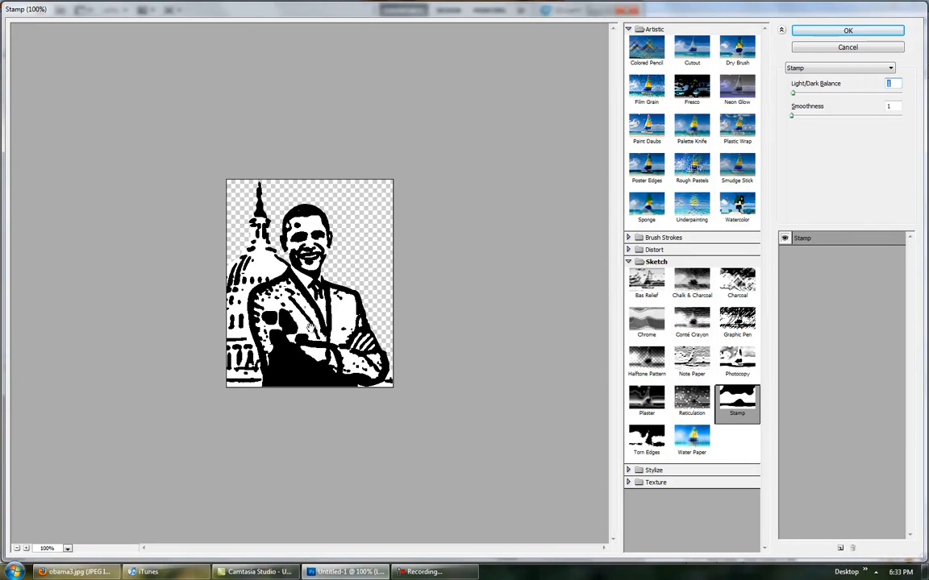
mouse_move(650, 142)
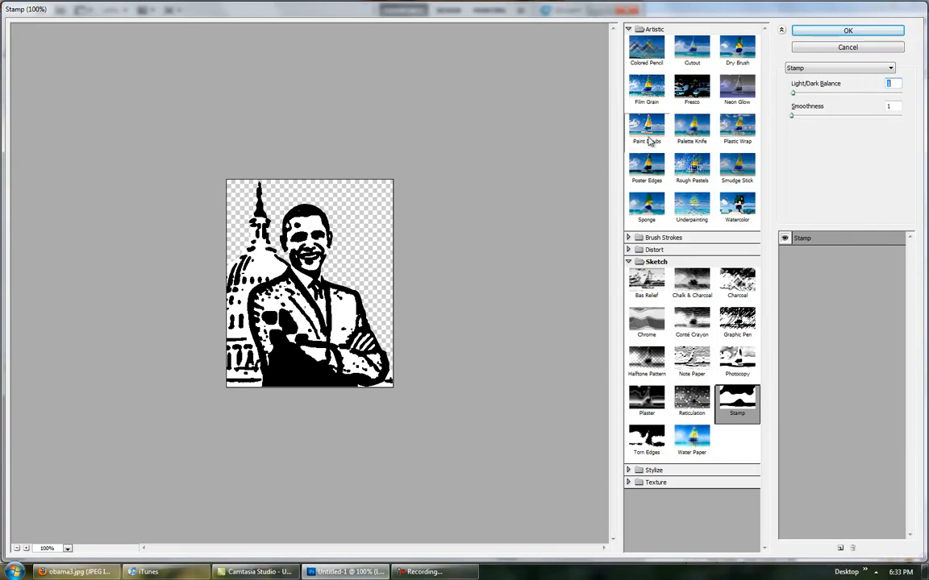
left_click(646, 168)
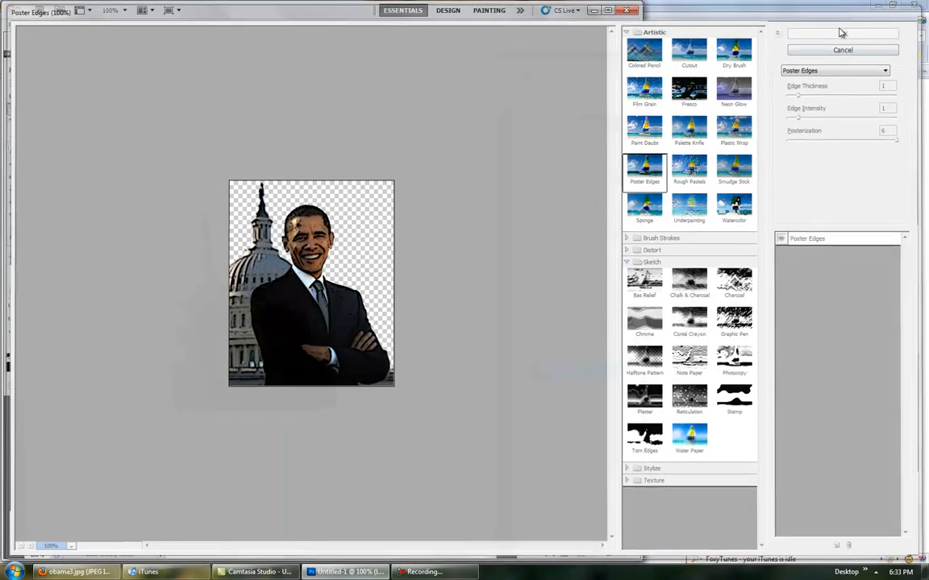
left_click(135, 25)
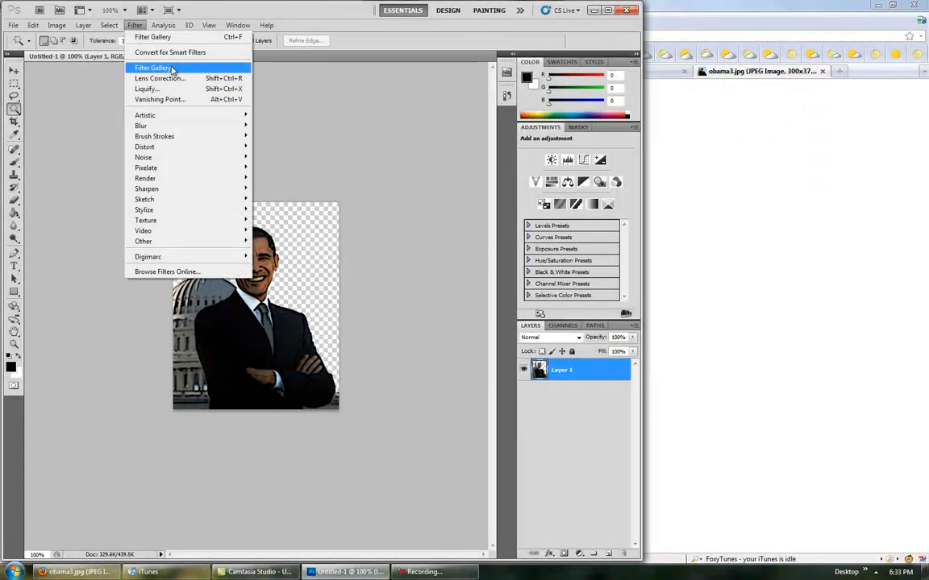
left_click(152, 68)
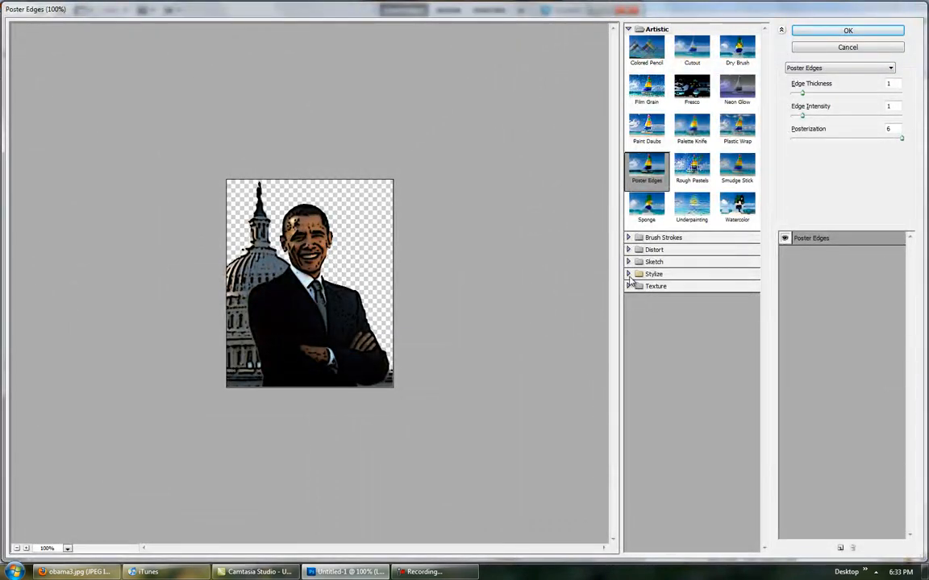
left_click(628, 261)
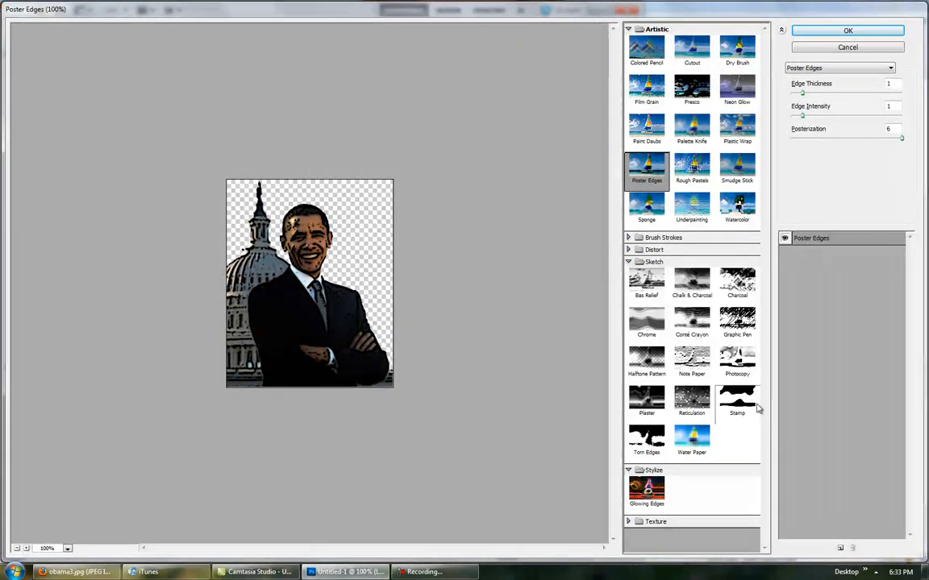
left_click(737, 401)
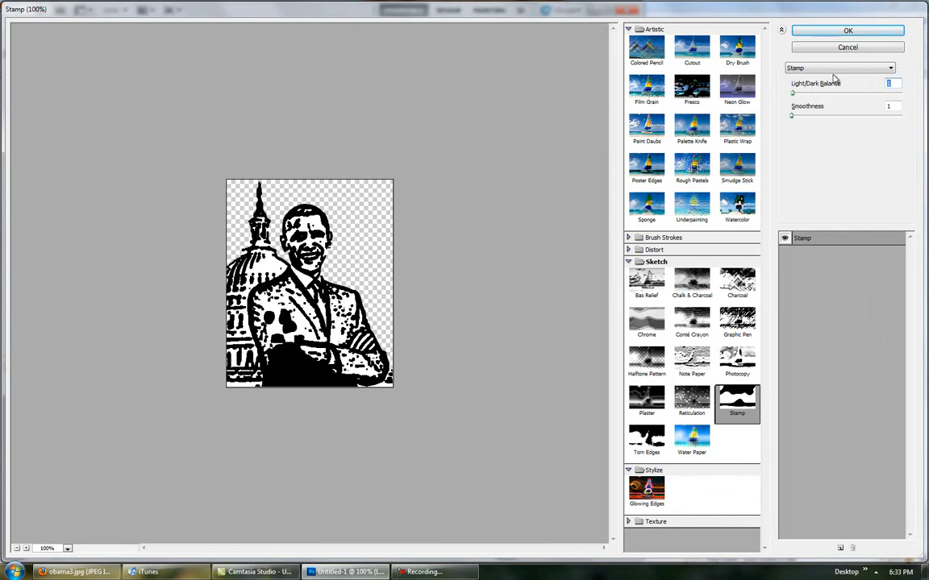
left_click(847, 31)
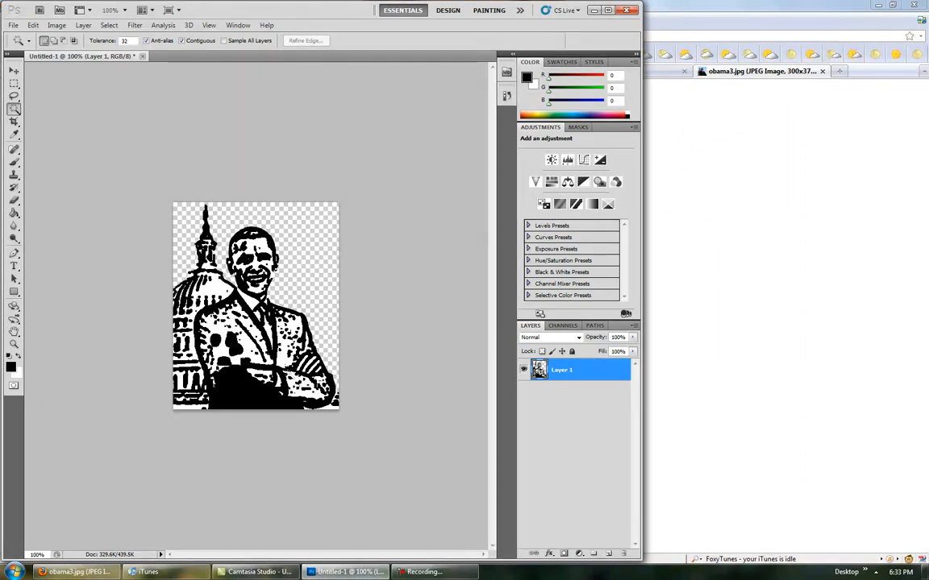
mouse_move(161, 125)
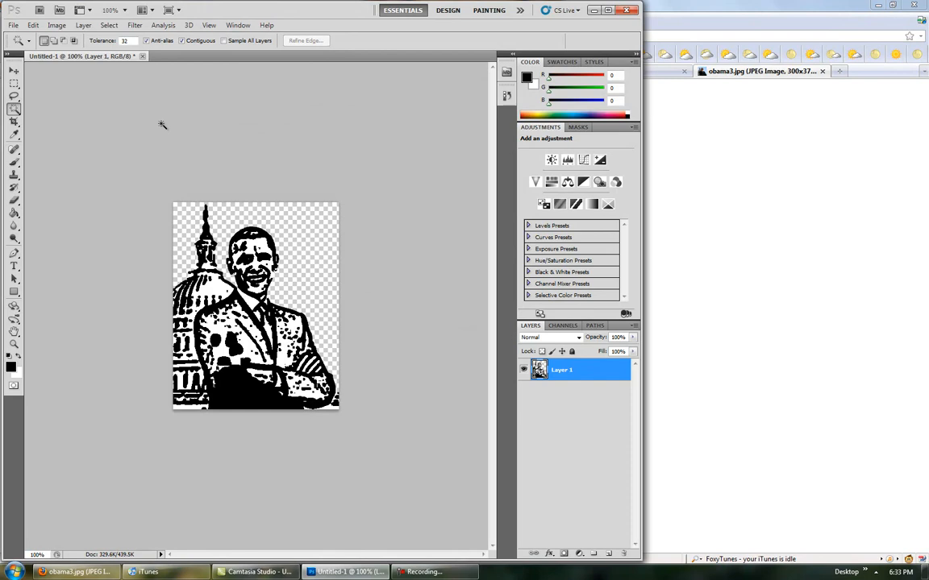
Switch to the Untitled-1 document tab and close it.
left_click(142, 55)
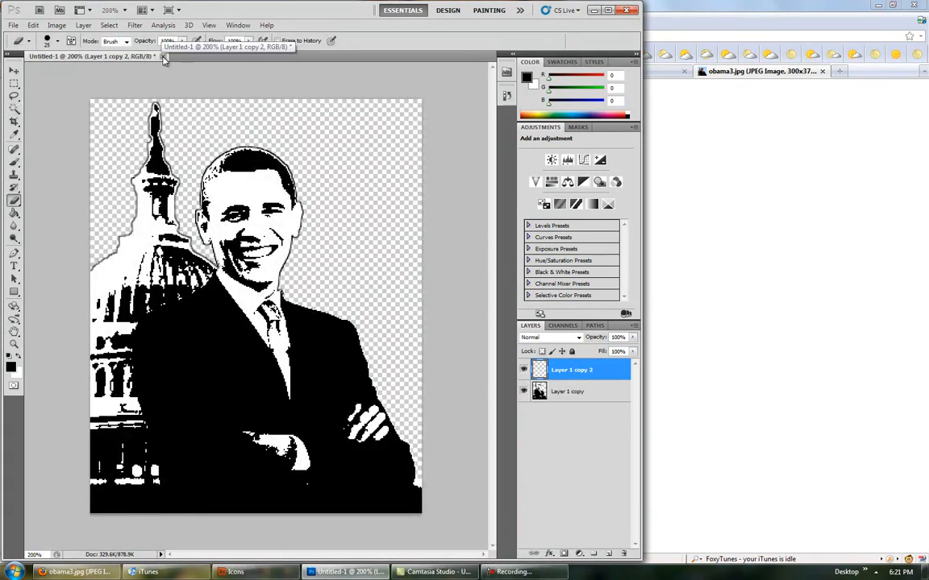
left_click(162, 55)
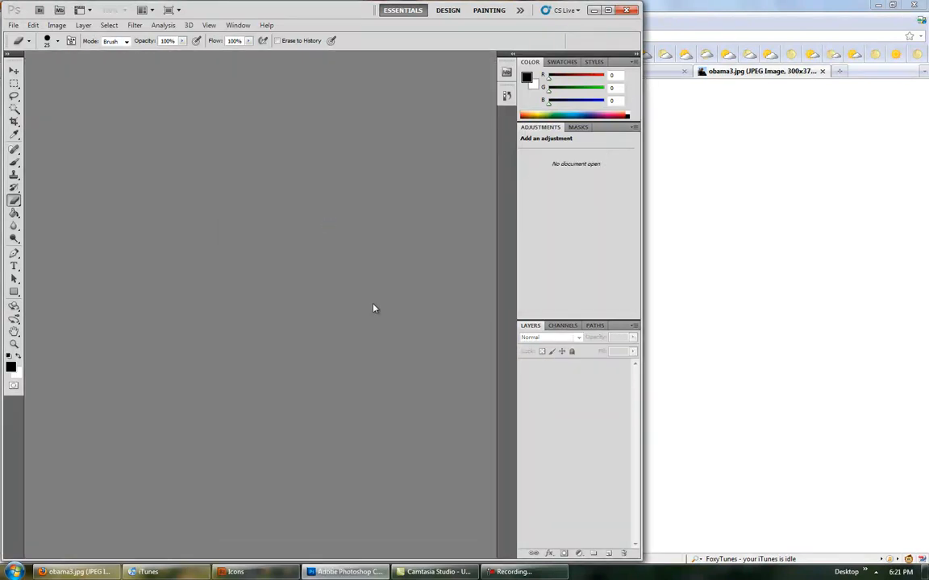